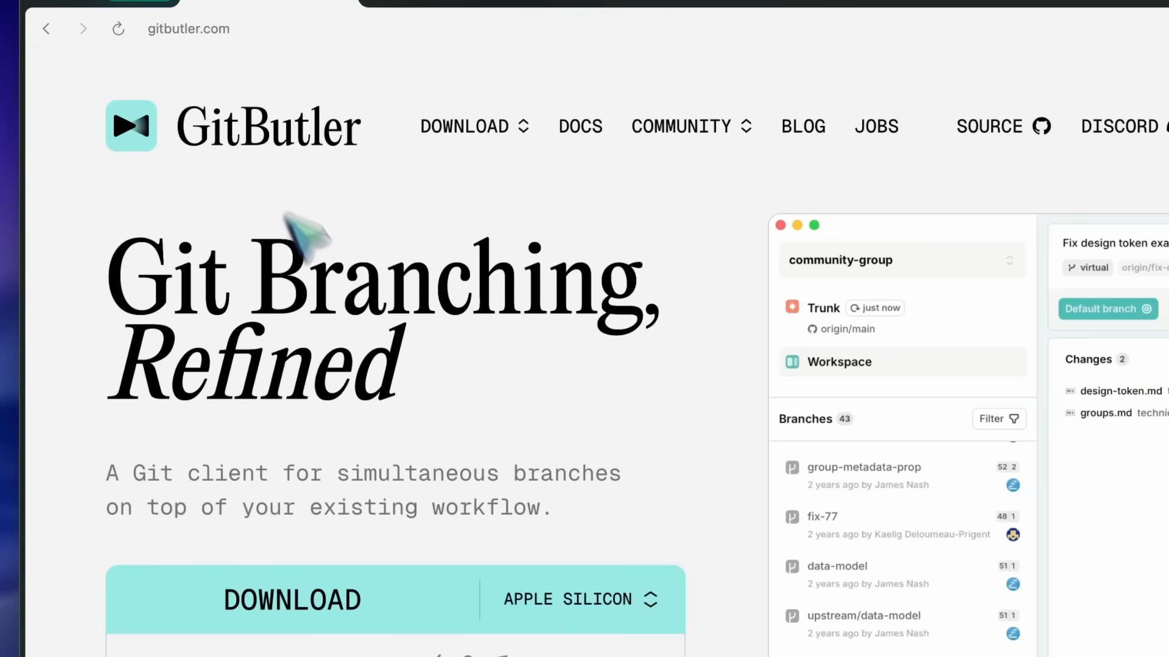
- Scroll the GitButler homepage past the hero to the Virtual Branches, Branch Management and Quick Commits cards
scroll("down", 3)
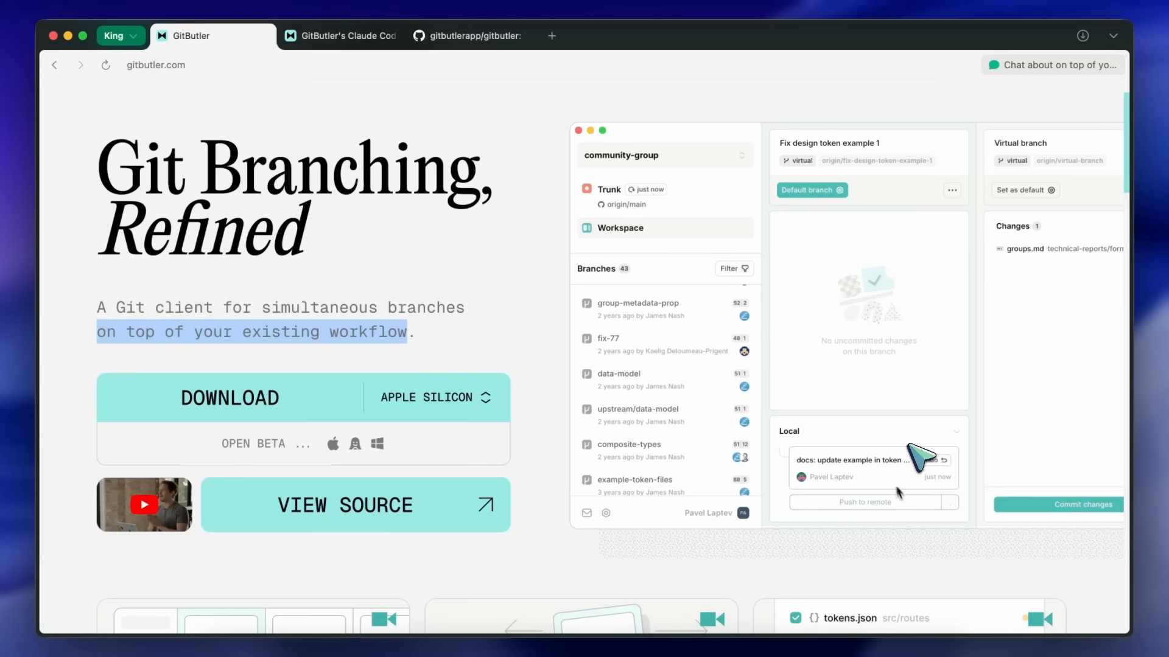
left_click(842, 502)
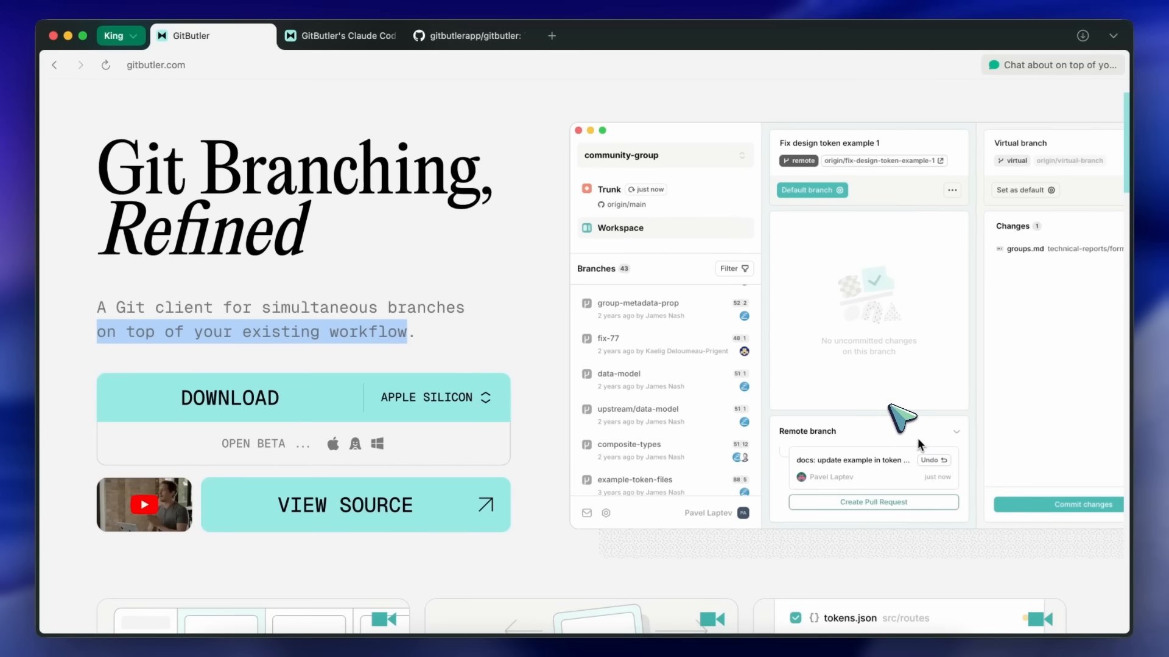
mouse_move(851, 452)
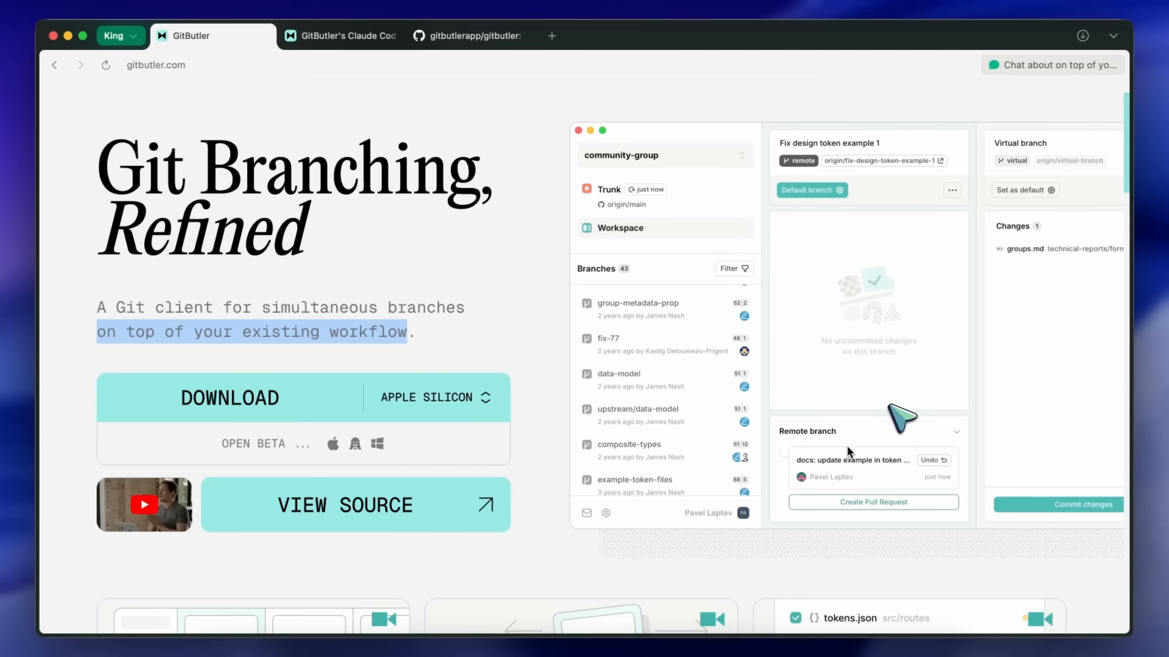
scroll("down", 3)
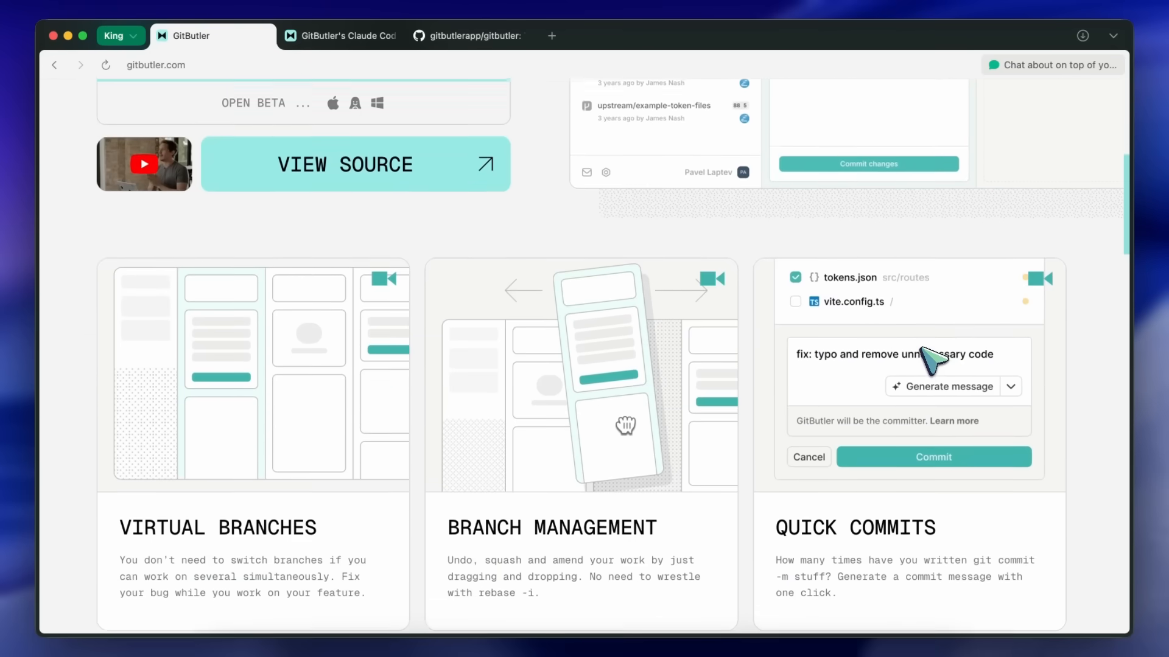
scroll("down", 3)
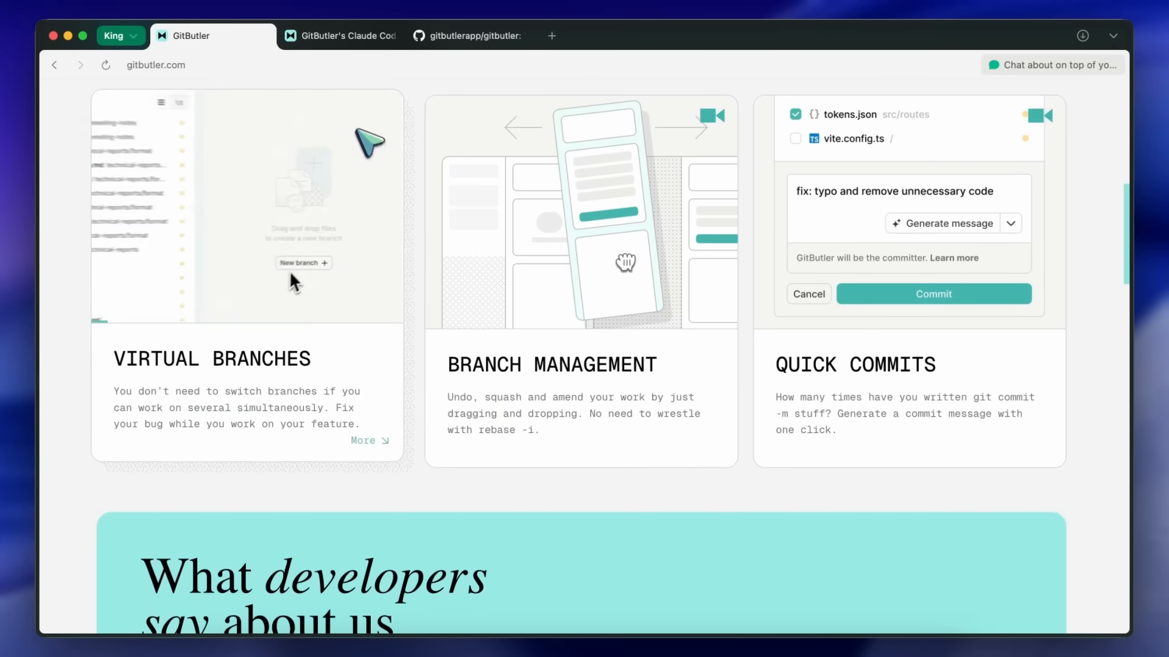
- Switch to the 'Claude Code tab' blog post, highlight its title, and scroll to the Agents Tab section
left_click(340, 36)
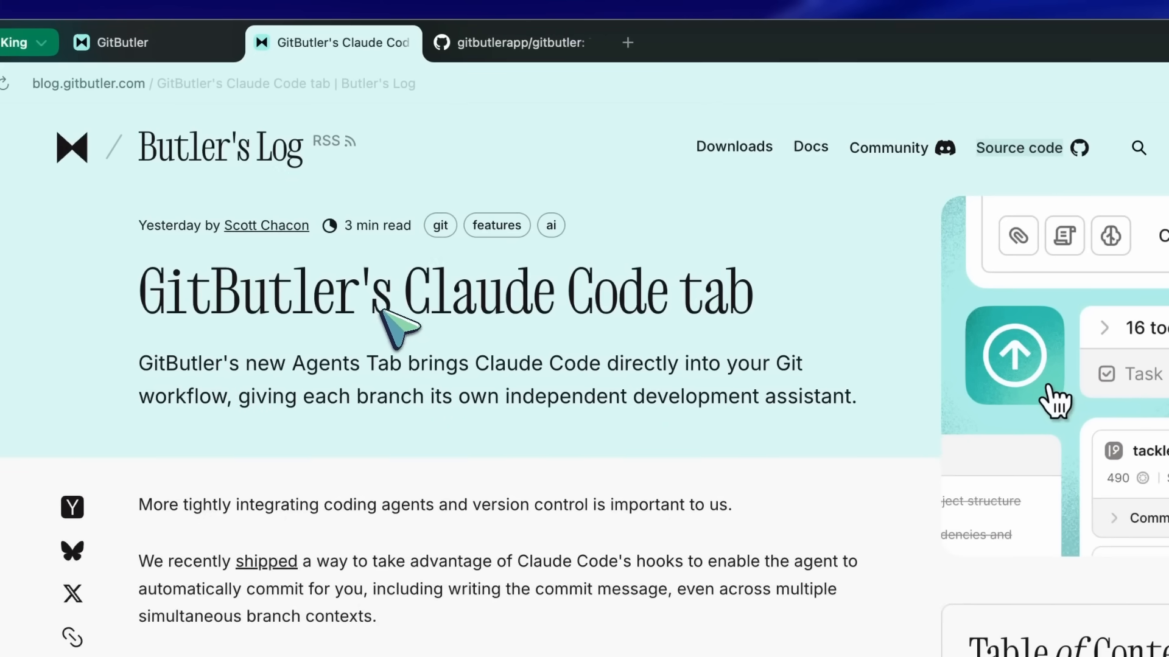
left_click_drag(403, 309, 775, 309)
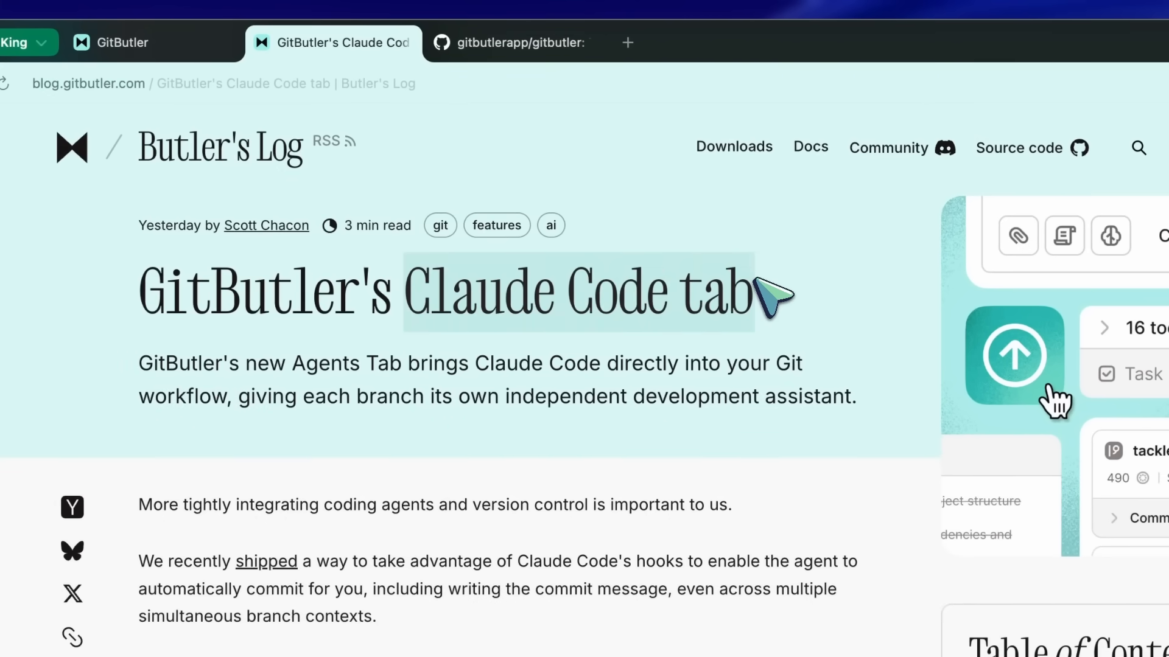
mouse_move(280, 388)
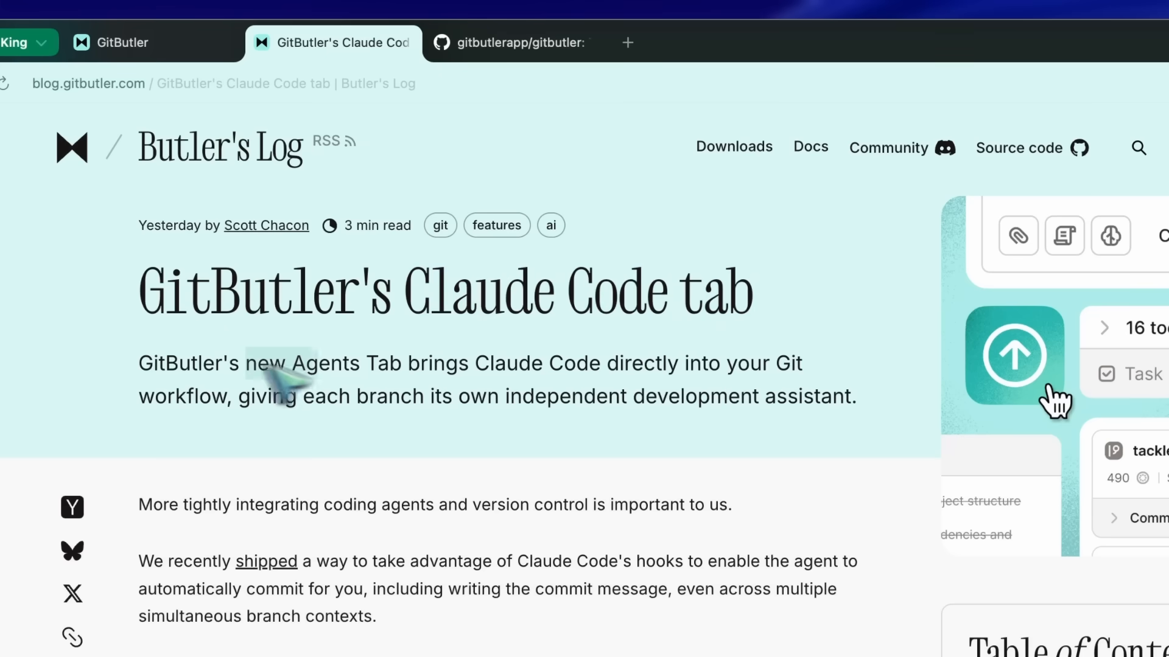
scroll("down", 3)
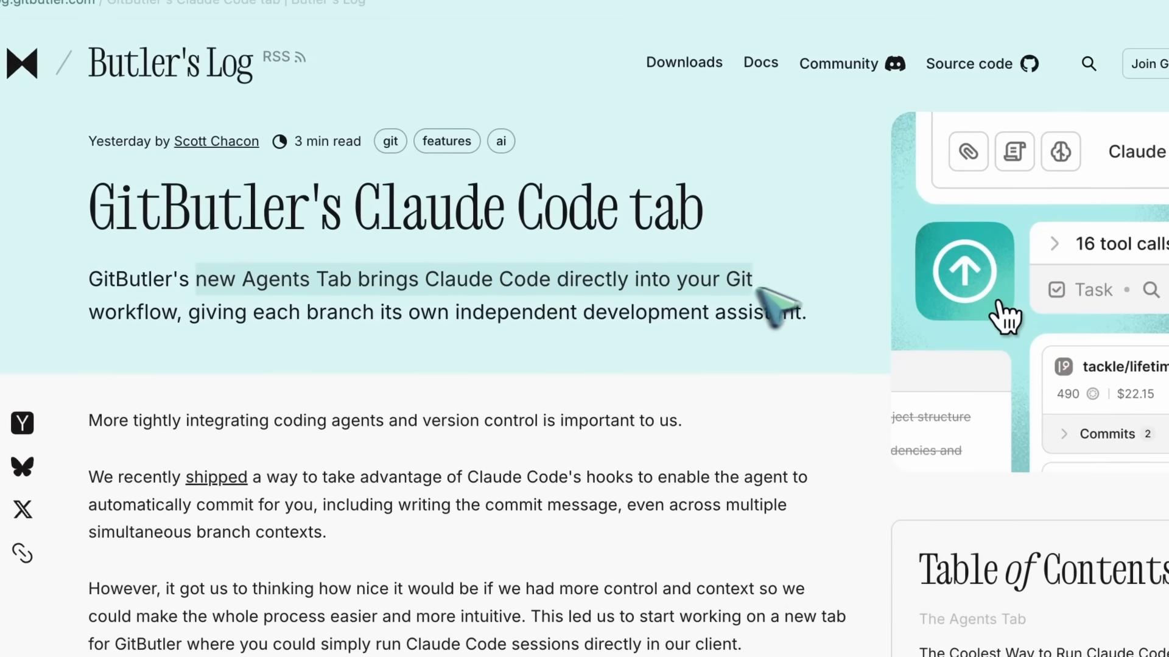
mouse_move(351, 328)
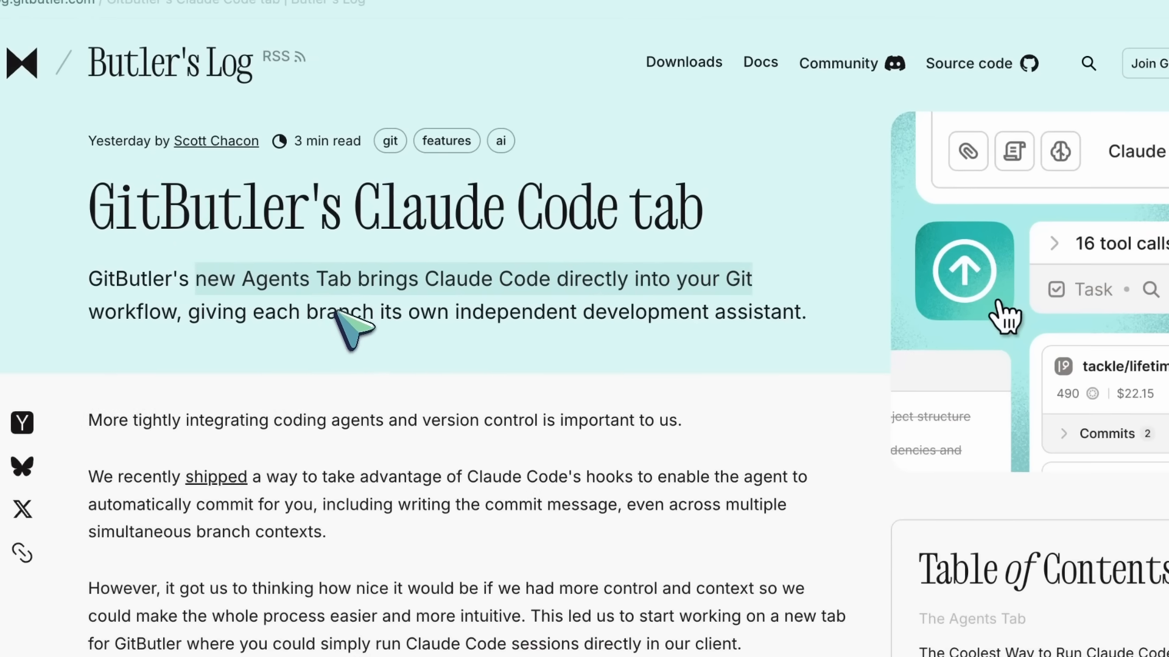
scroll("down", 3)
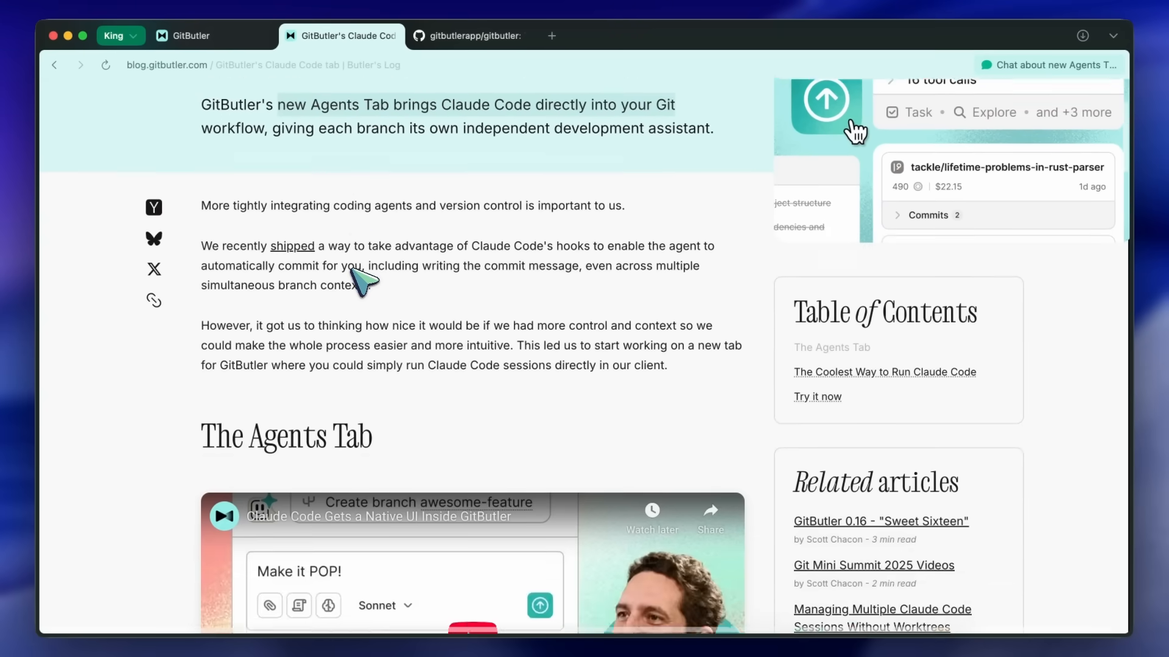
scroll("down", 3)
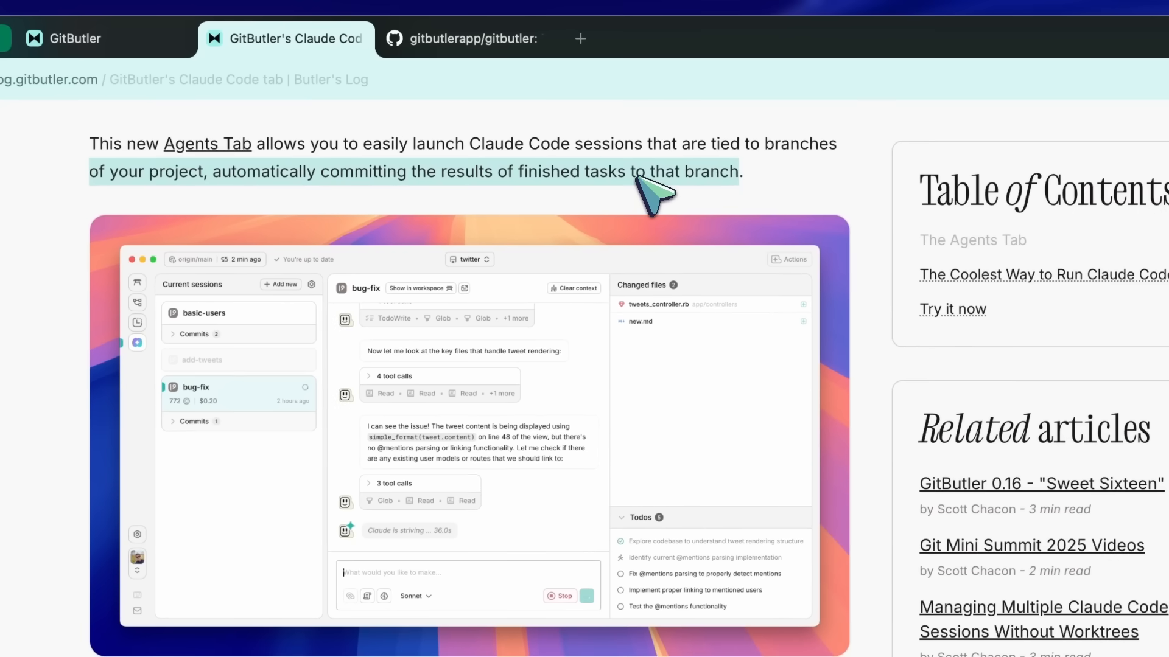
scroll("down", 3)
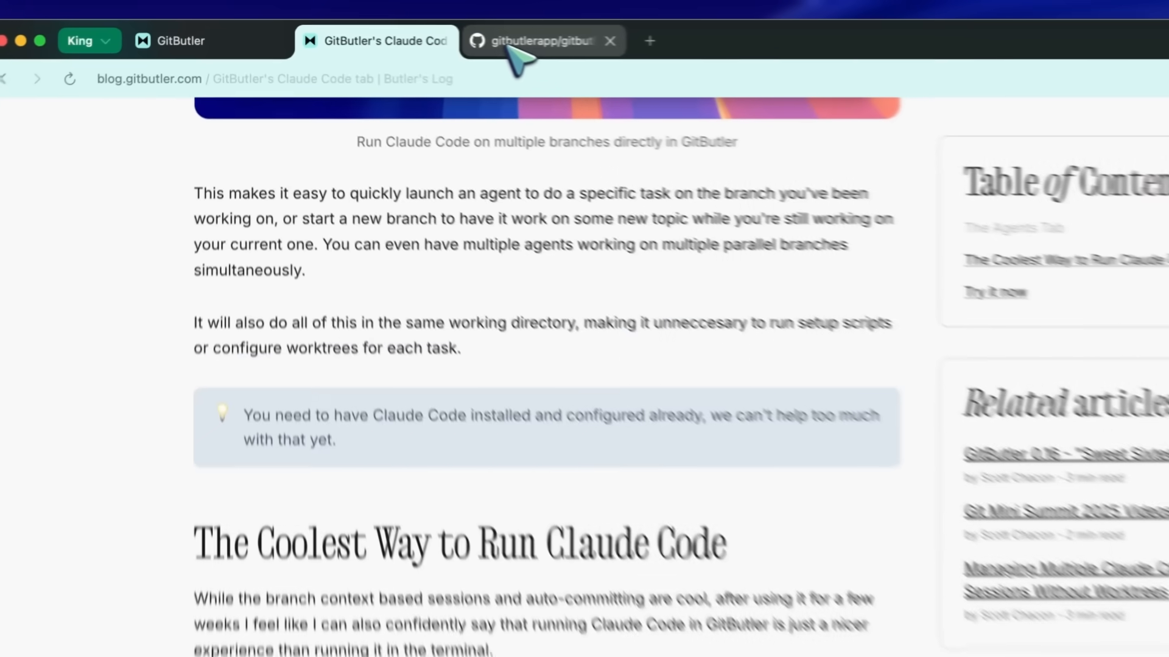
- Switch to the gitbutlerapp/gitbutler browser tab, then click through to the MicroSaaS Fast About Me page
left_click(542, 40)
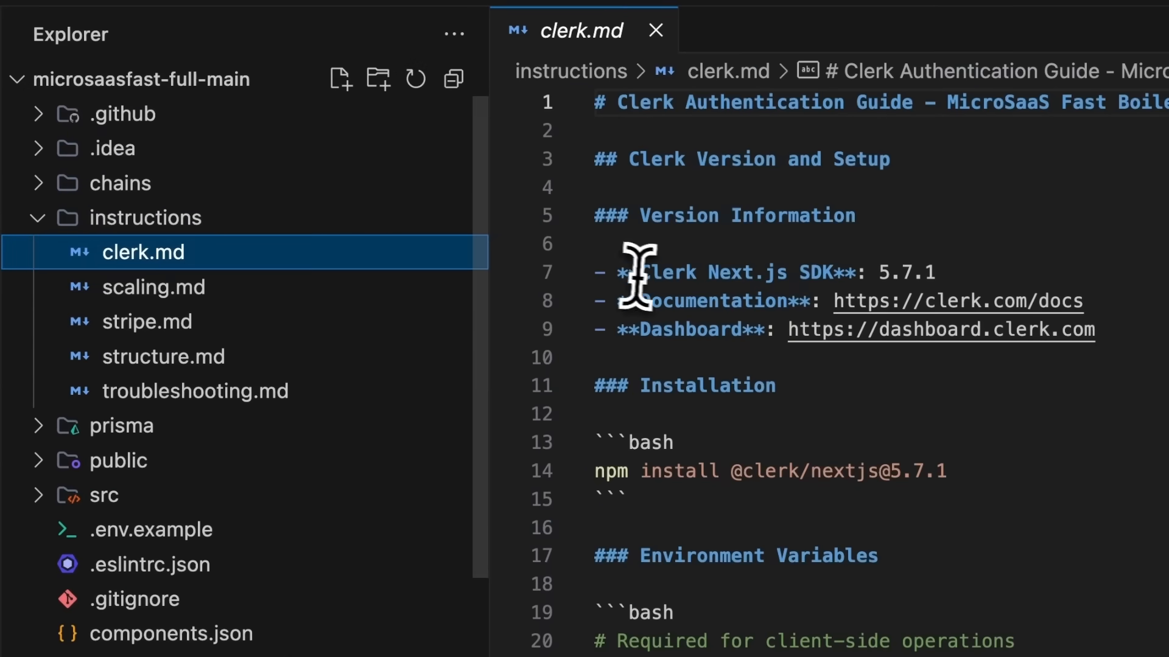
left_click(153, 286)
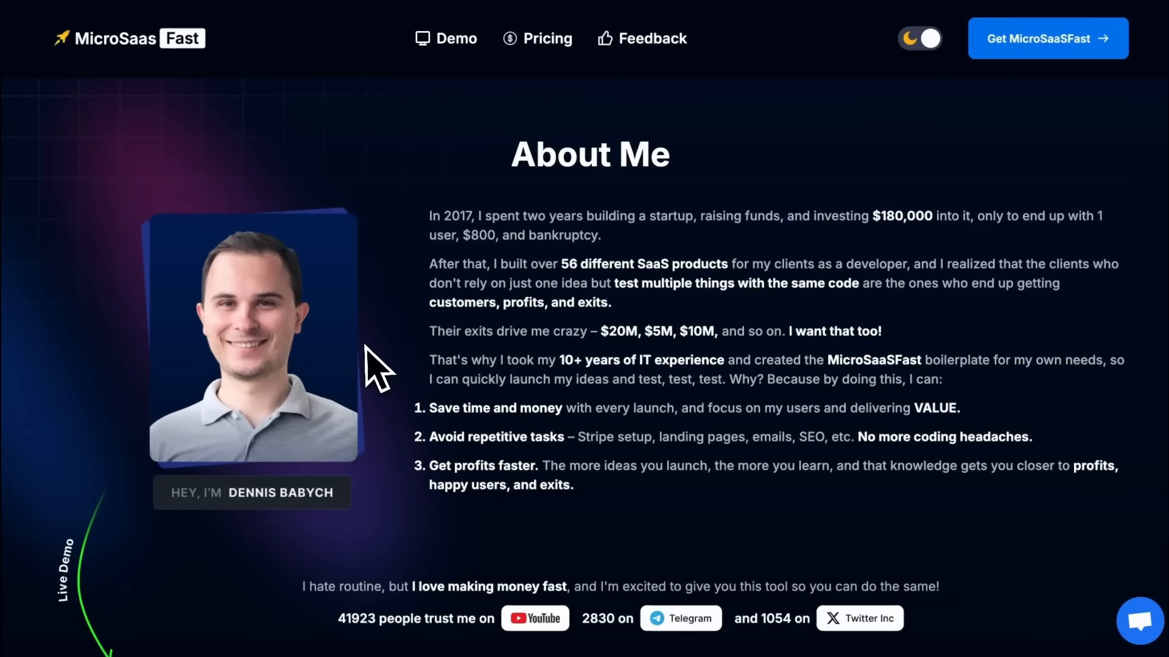
- Scroll down the MicroSaaSFast About Me page and open the linked video
scroll("down", 3)
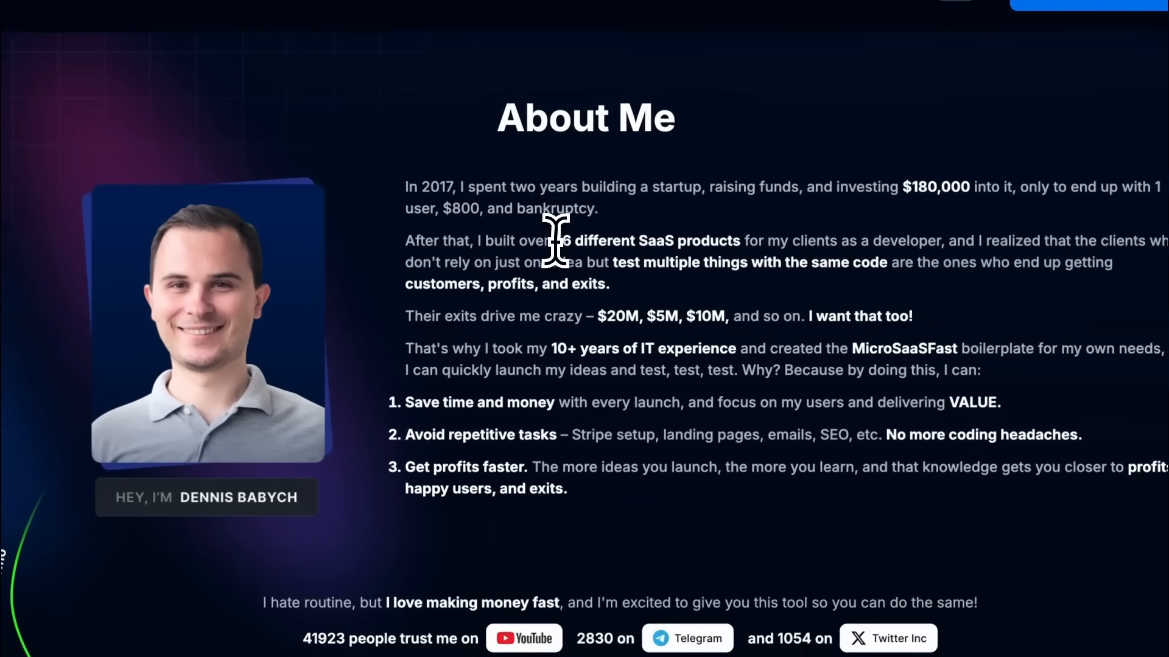
scroll("down", 3)
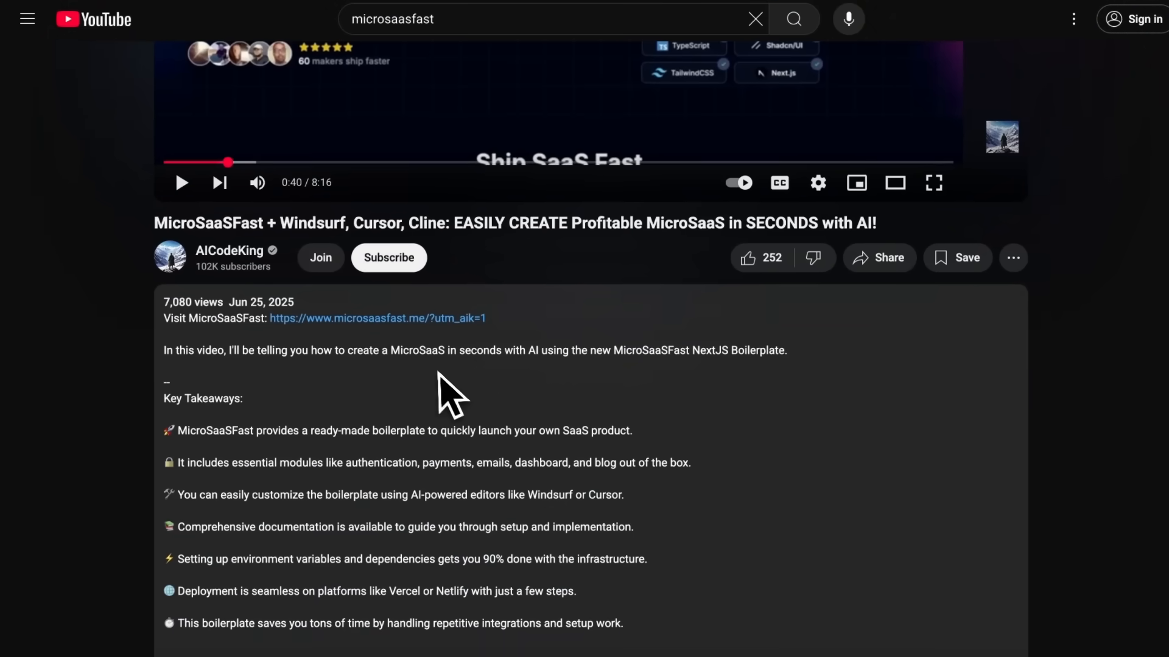
left_click(378, 318)
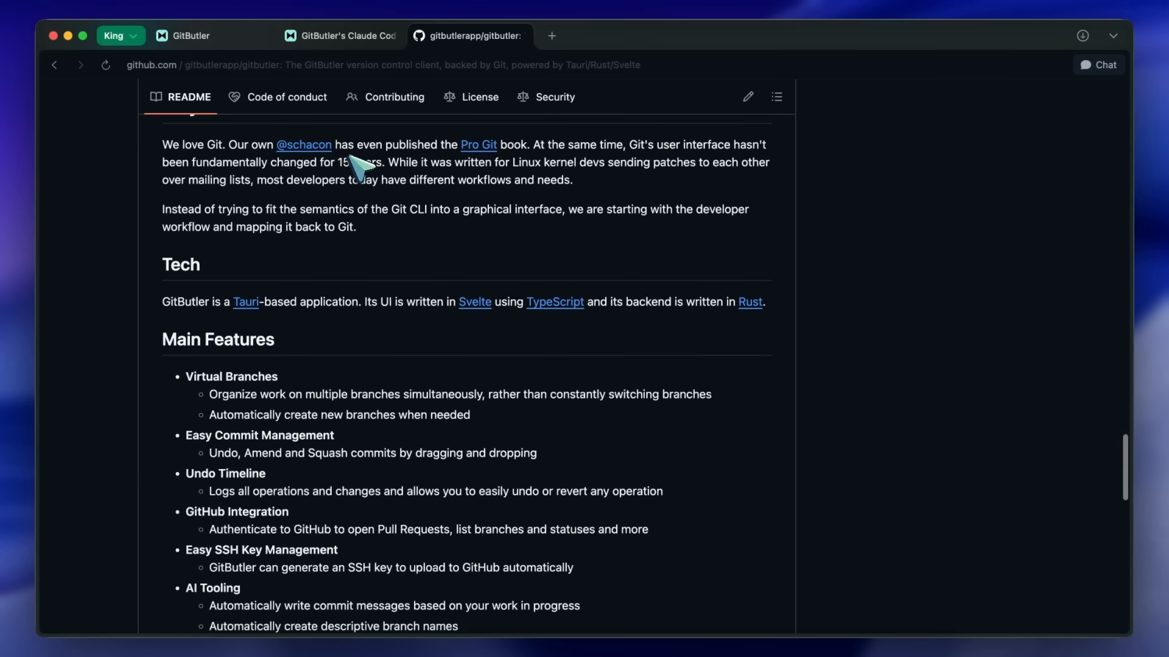
mouse_move(403, 274)
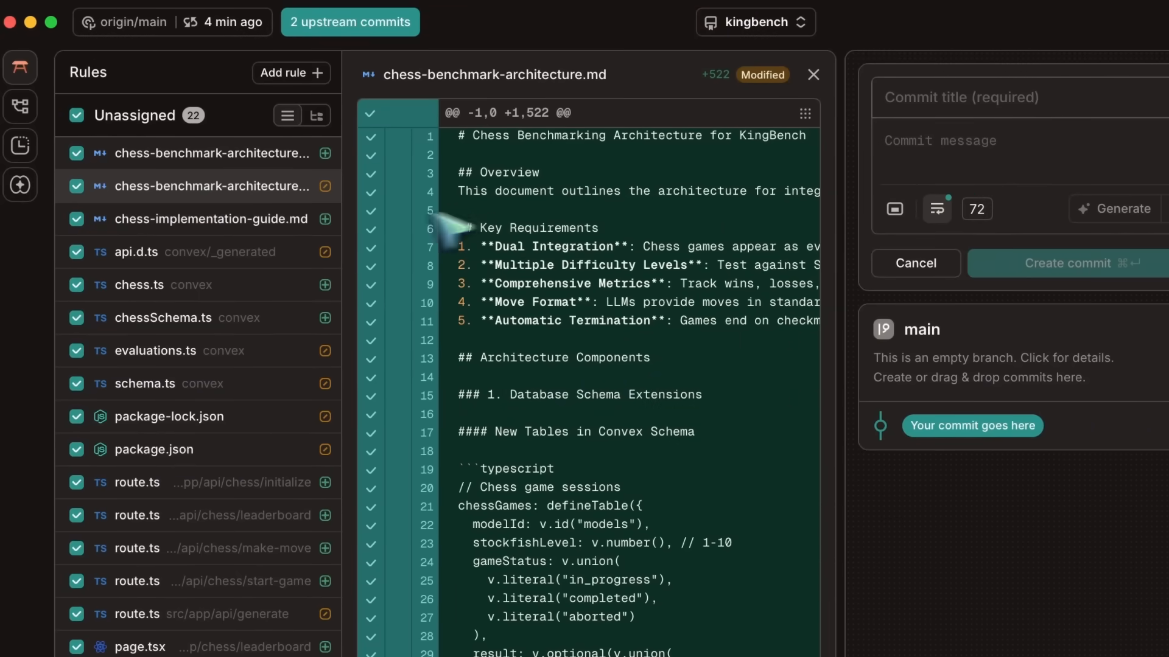
- View the evaluations.ts and schema.ts diffs from the unassigned changes
left_click(167, 351)
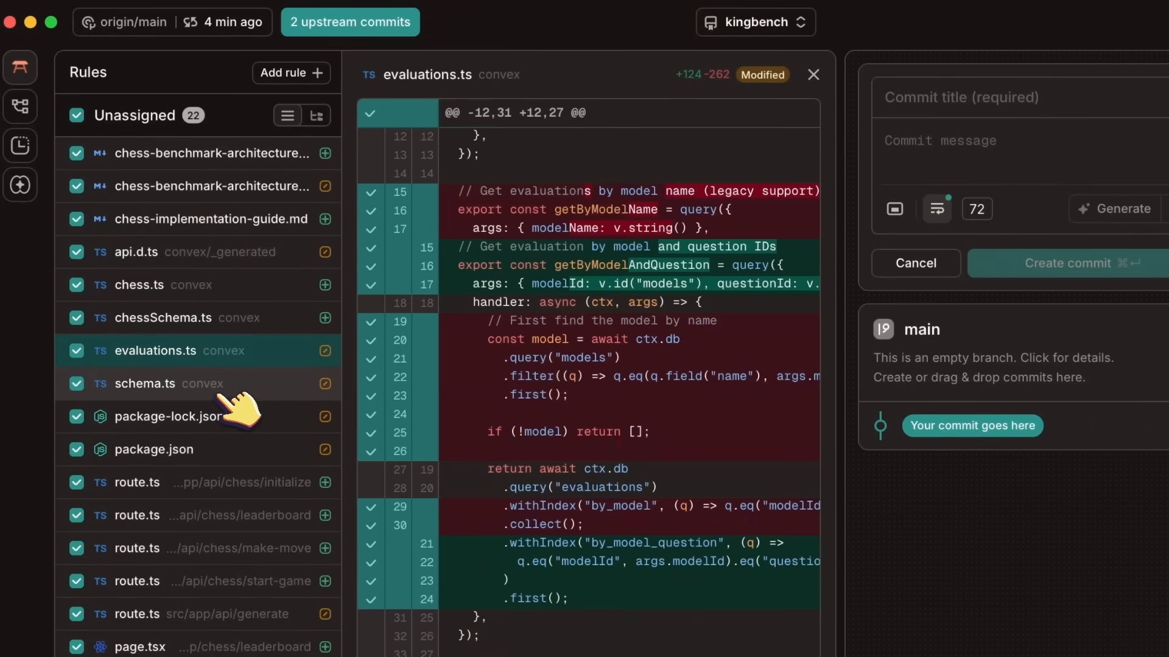
left_click(211, 154)
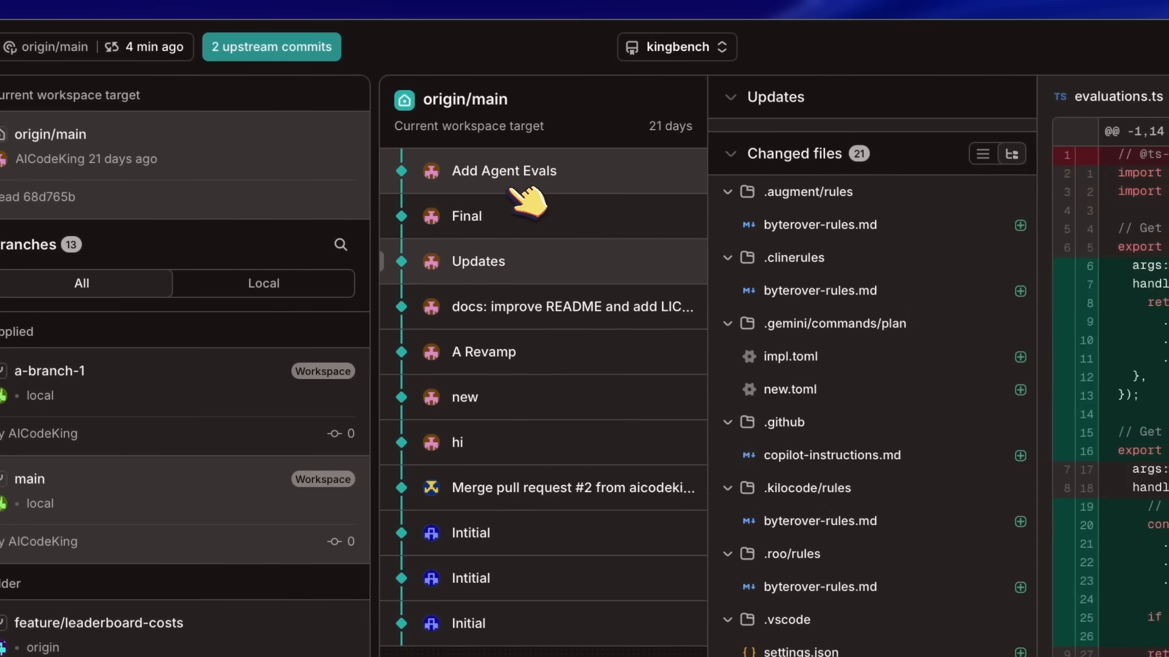
- Inspect the Add Agent Evals commit on origin/main and scroll through its details
left_click(503, 170)
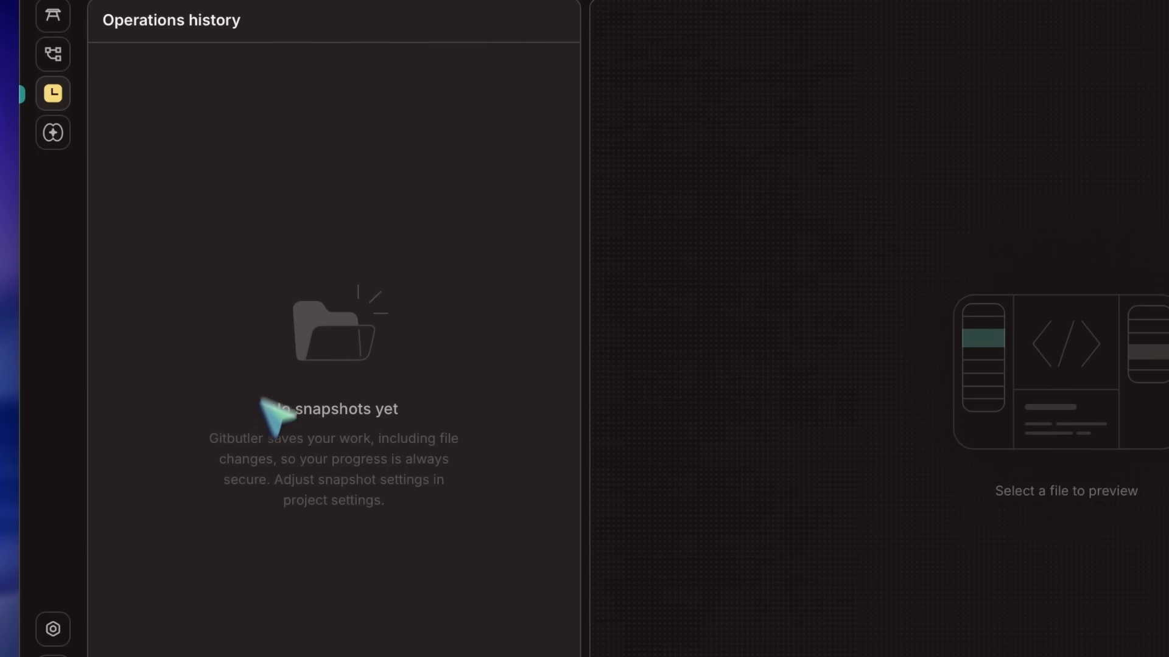
scroll("down", 3)
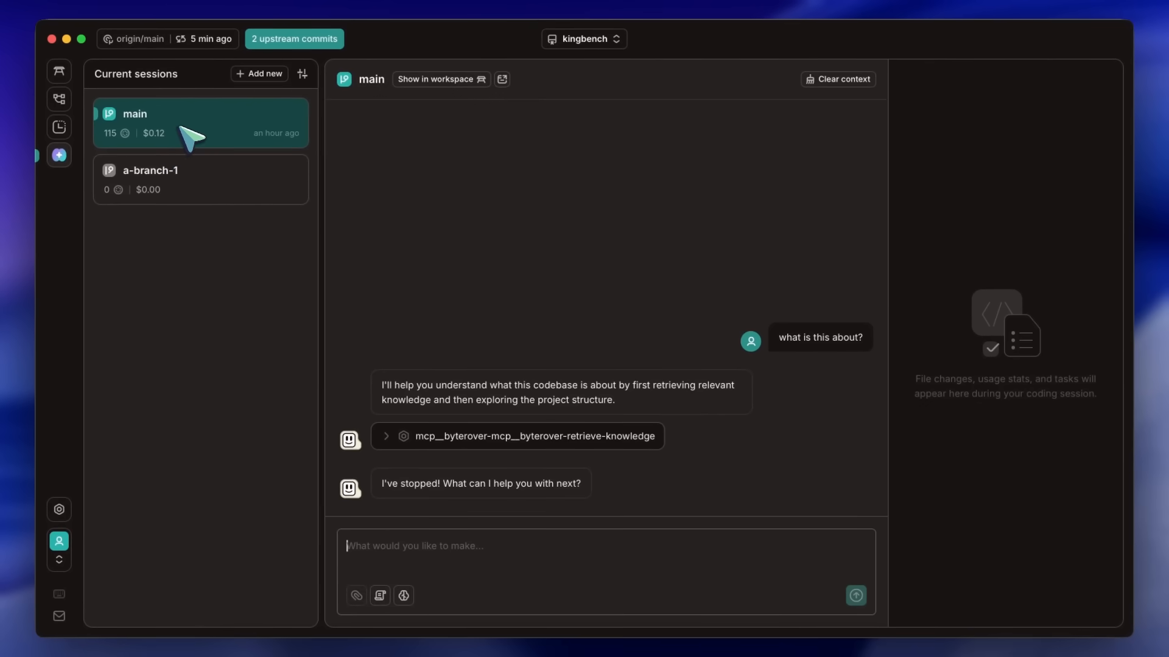
mouse_move(149, 131)
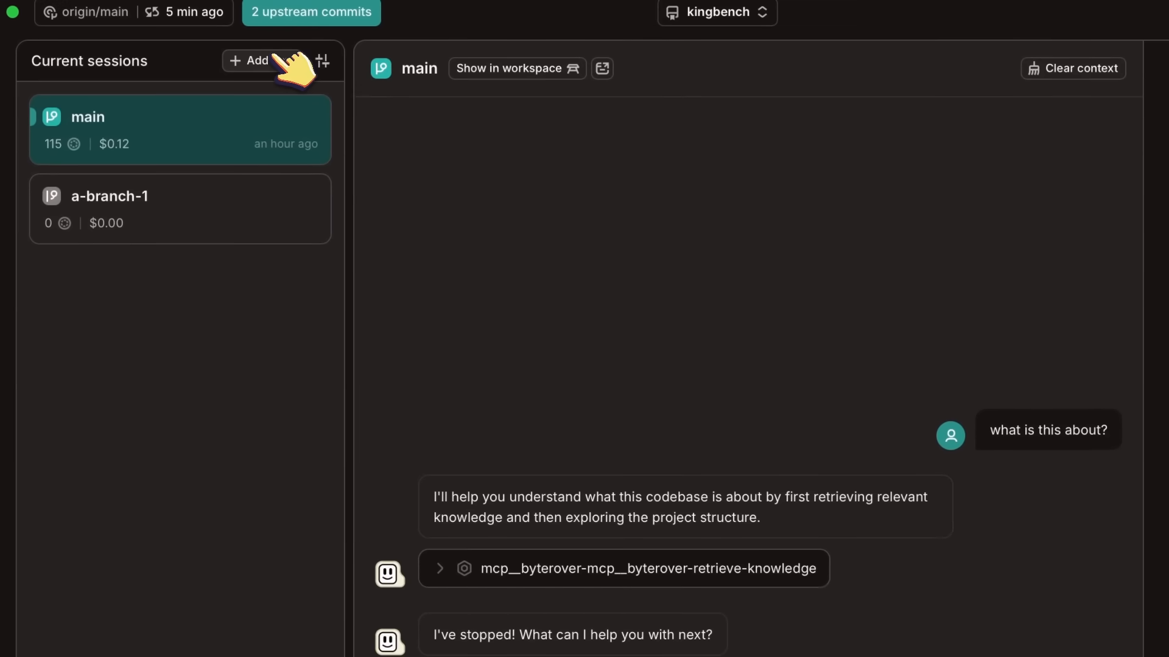
left_click(249, 60)
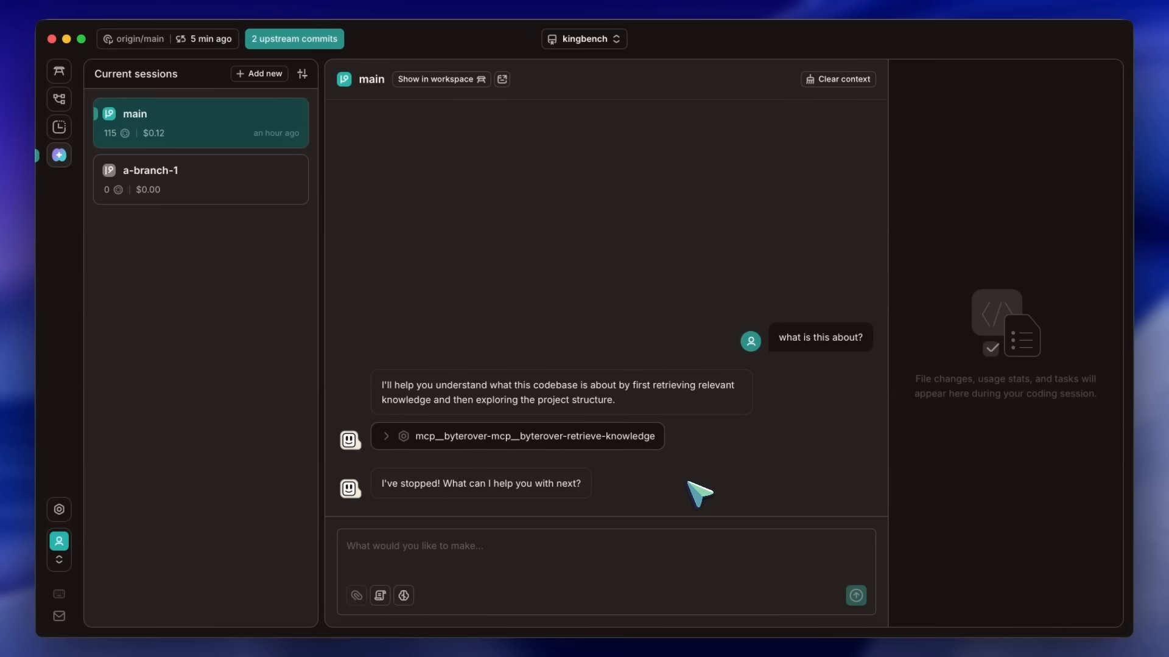
mouse_move(647, 249)
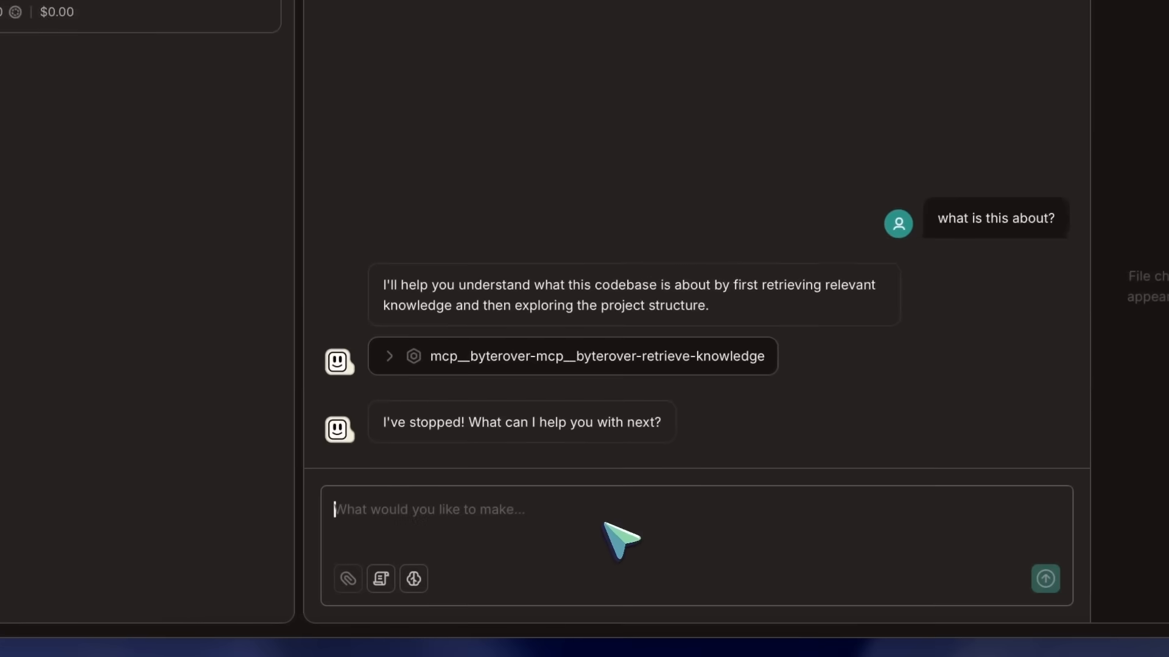
- Type the 'Who r u?' question in the main session and open the prompt templates list
type("Who")
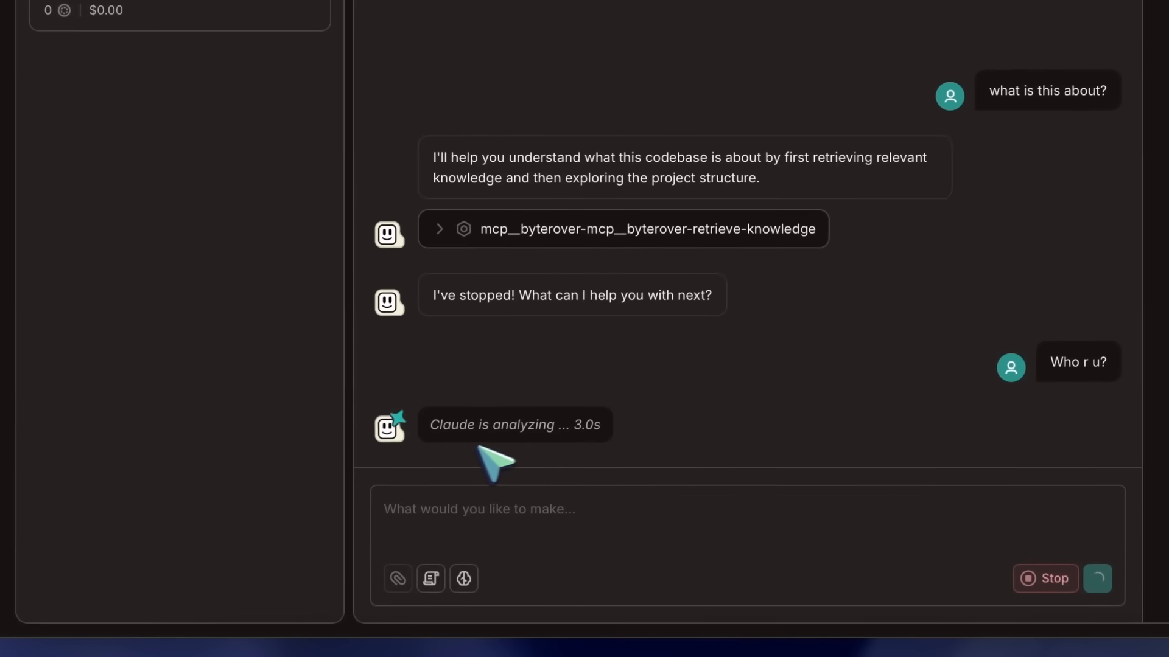
mouse_move(570, 474)
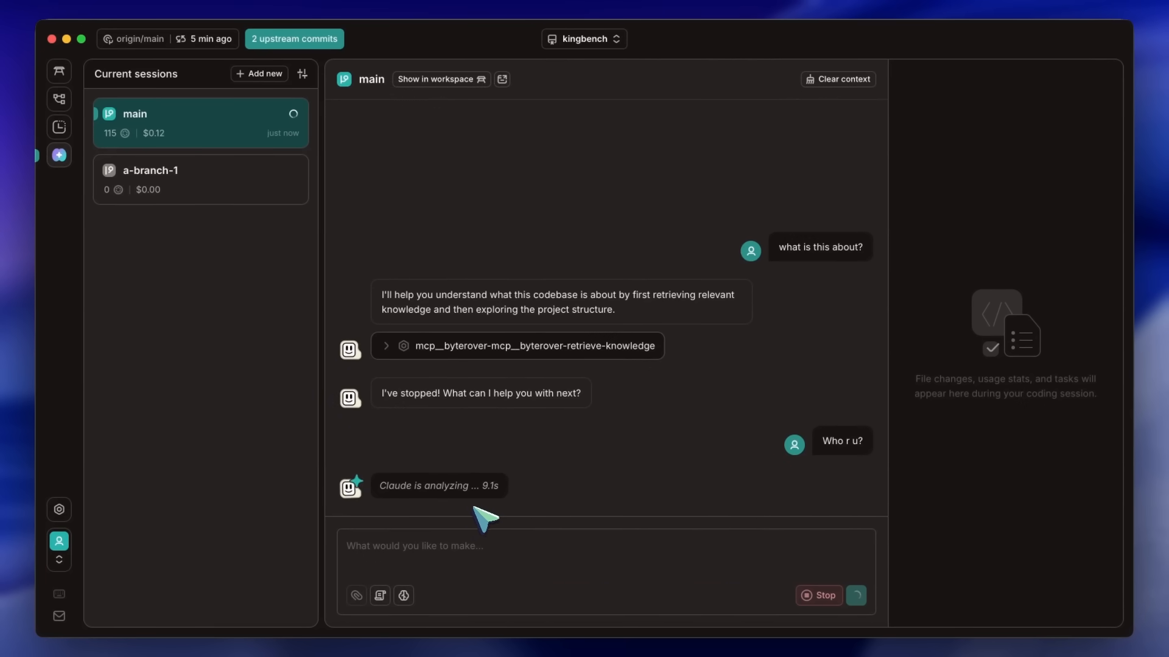
mouse_move(367, 603)
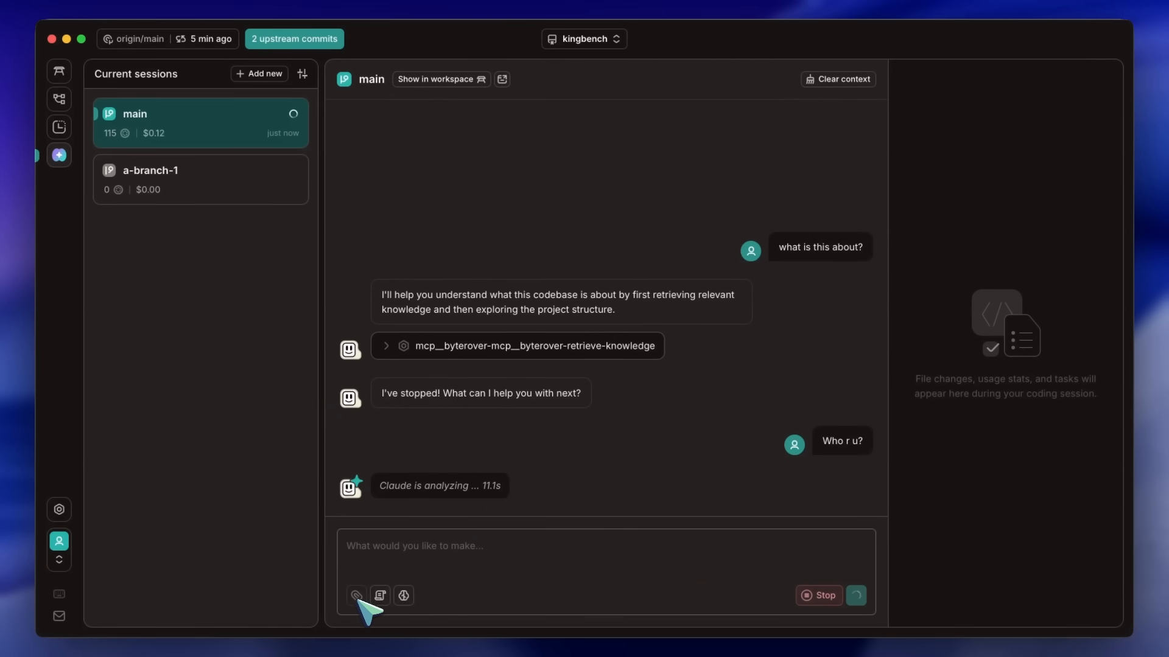
left_click(380, 595)
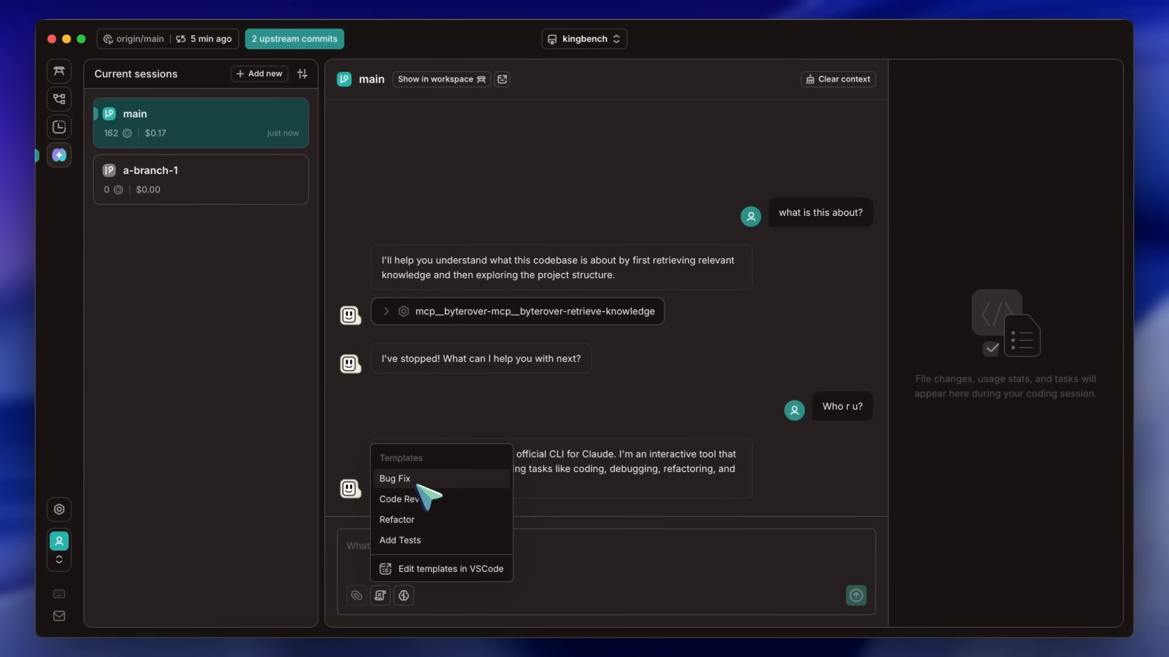
mouse_move(431, 592)
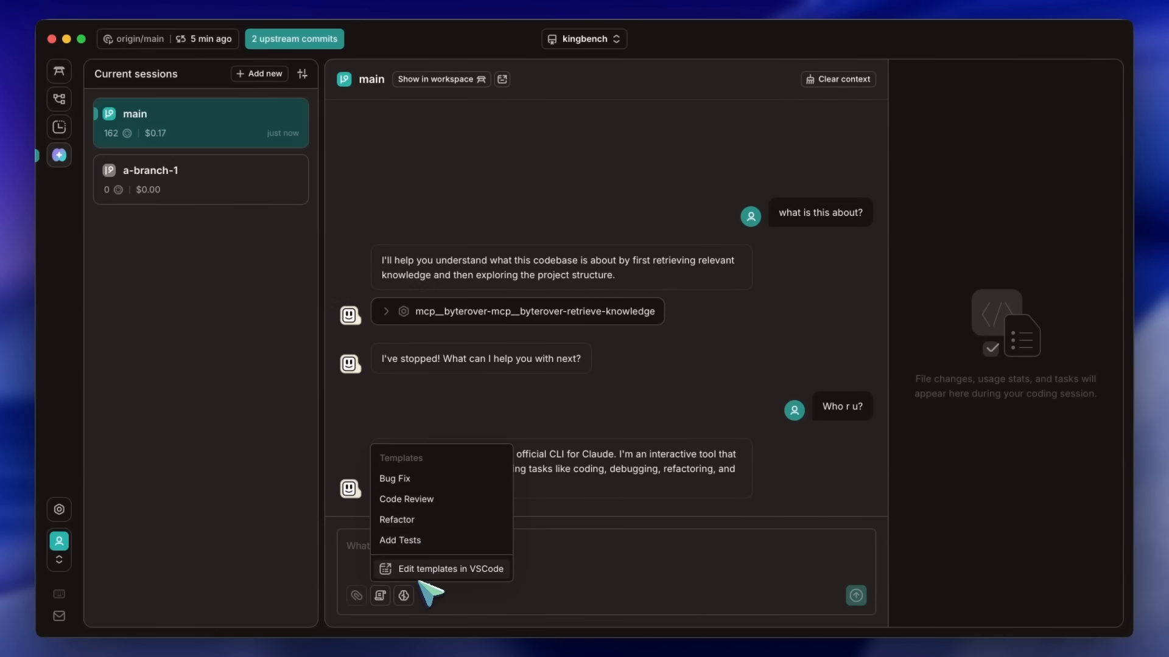
mouse_move(436, 566)
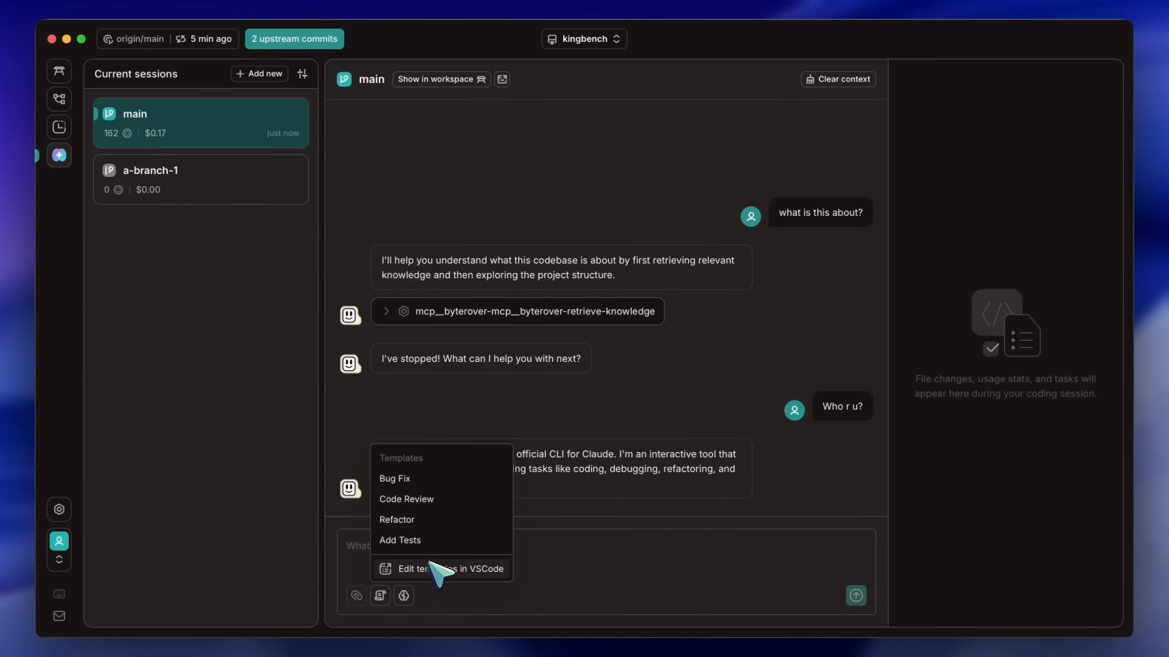
mouse_move(438, 578)
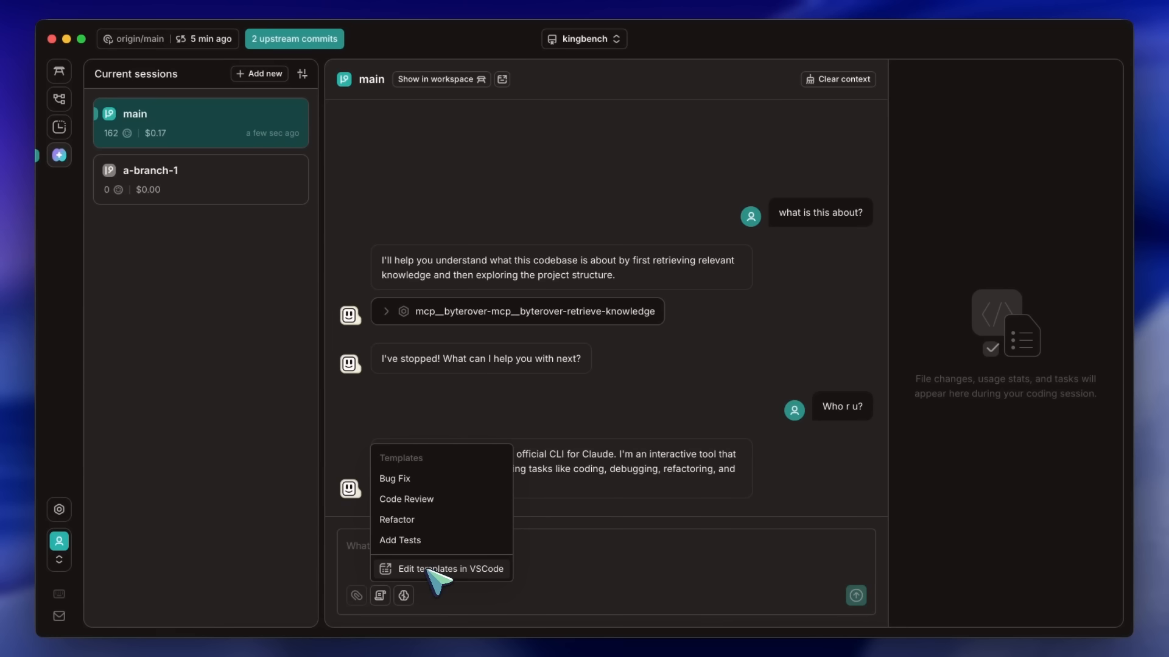
mouse_move(432, 498)
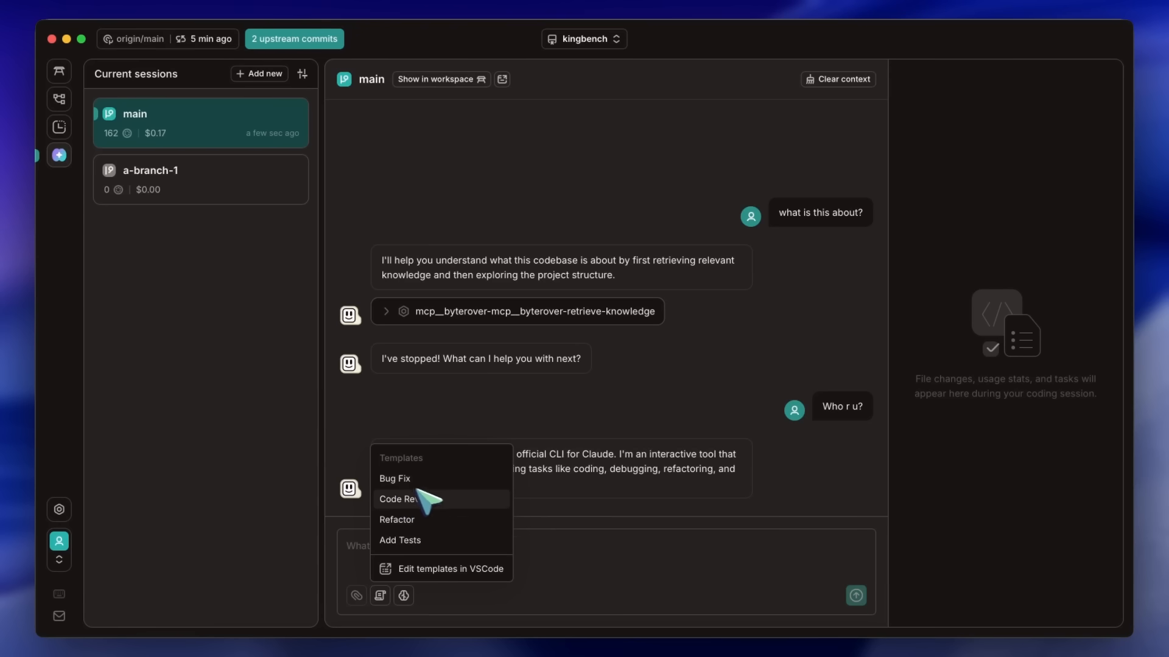
mouse_move(425, 540)
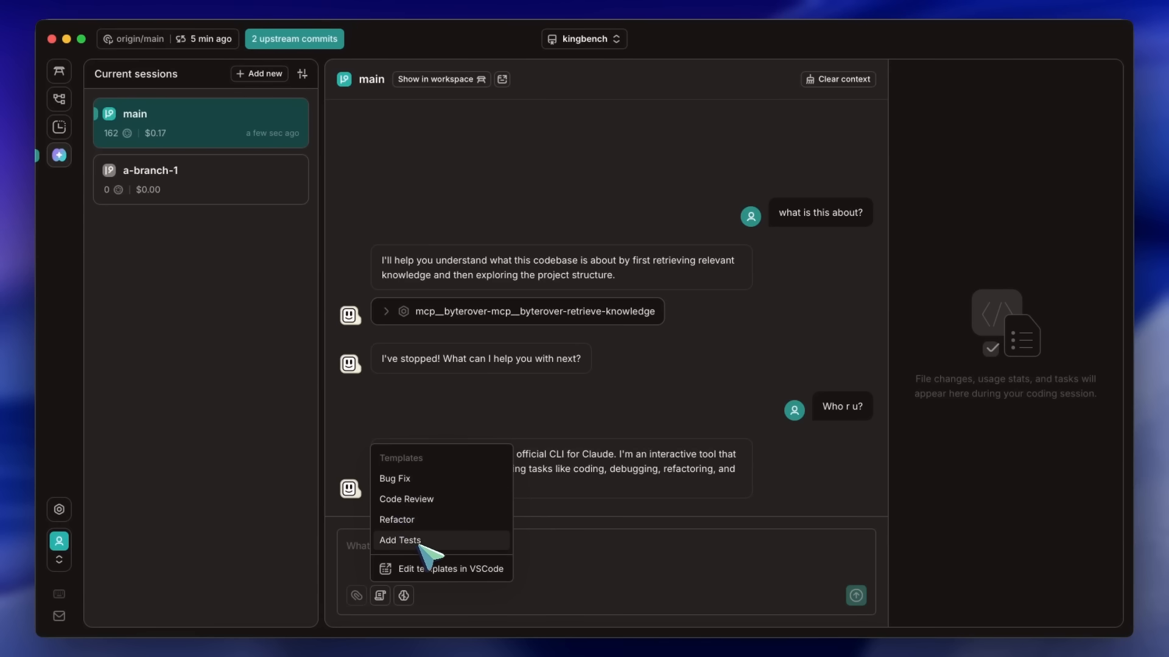
mouse_move(417, 499)
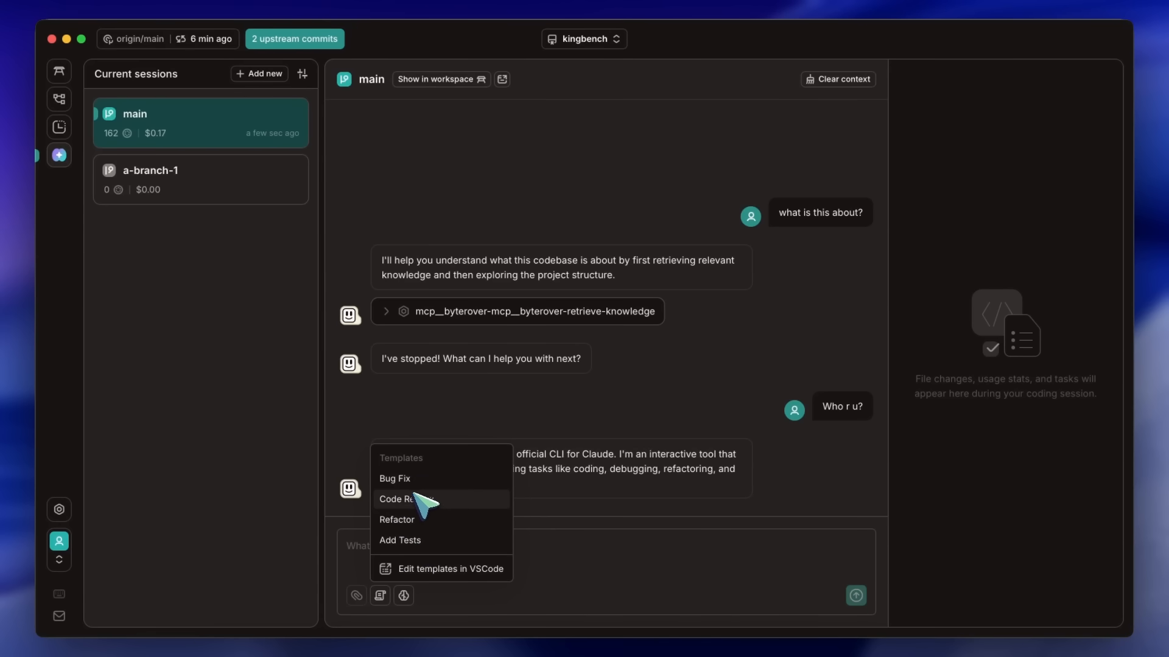
mouse_move(428, 538)
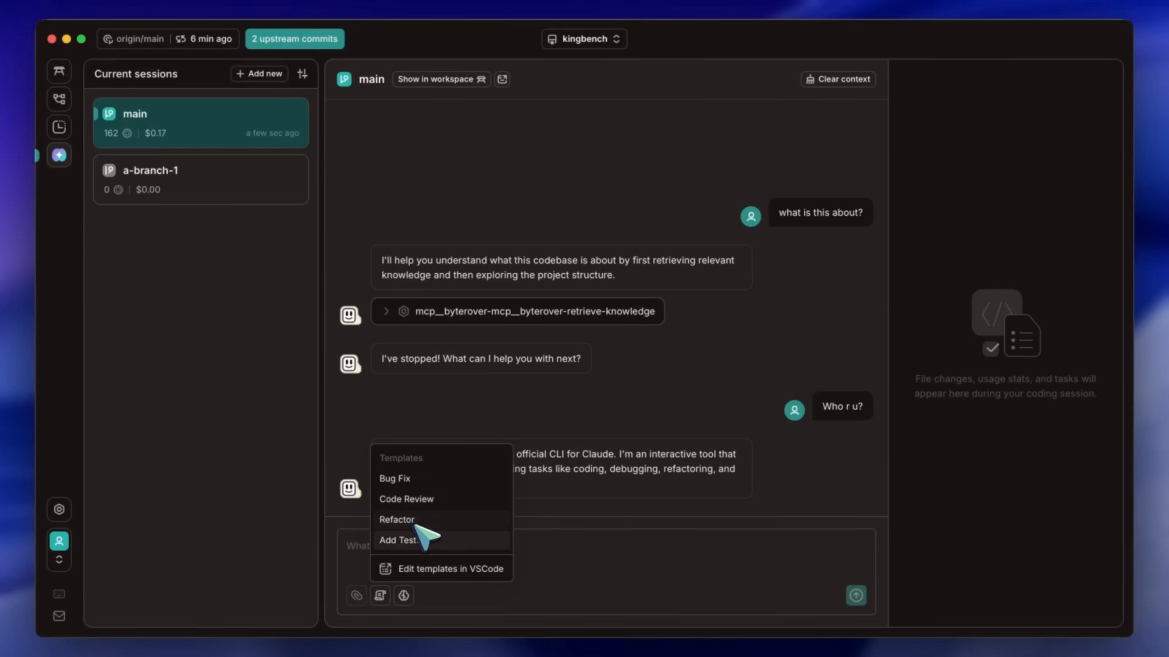
mouse_move(420, 558)
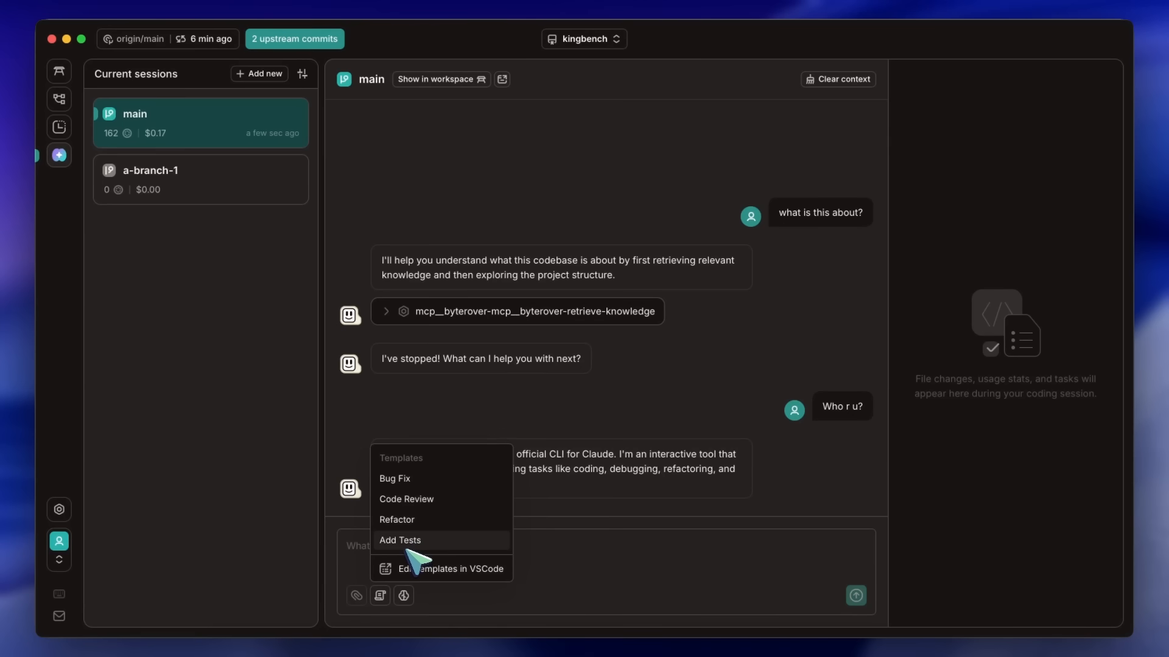
mouse_move(403, 519)
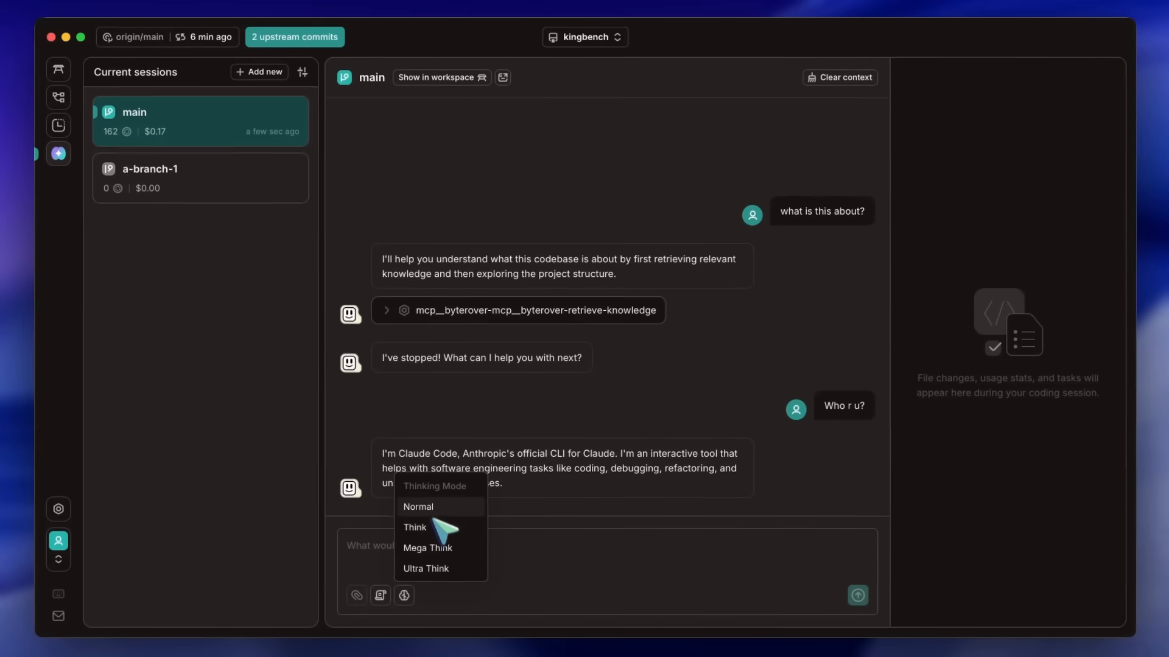
mouse_move(451, 604)
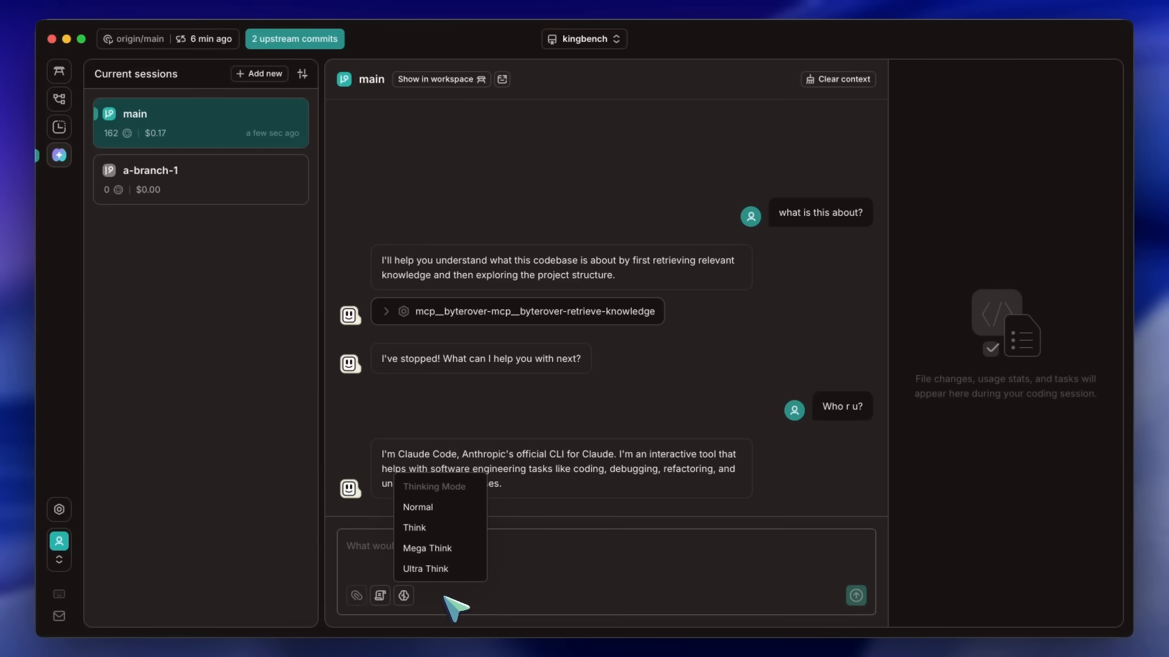
mouse_move(438, 527)
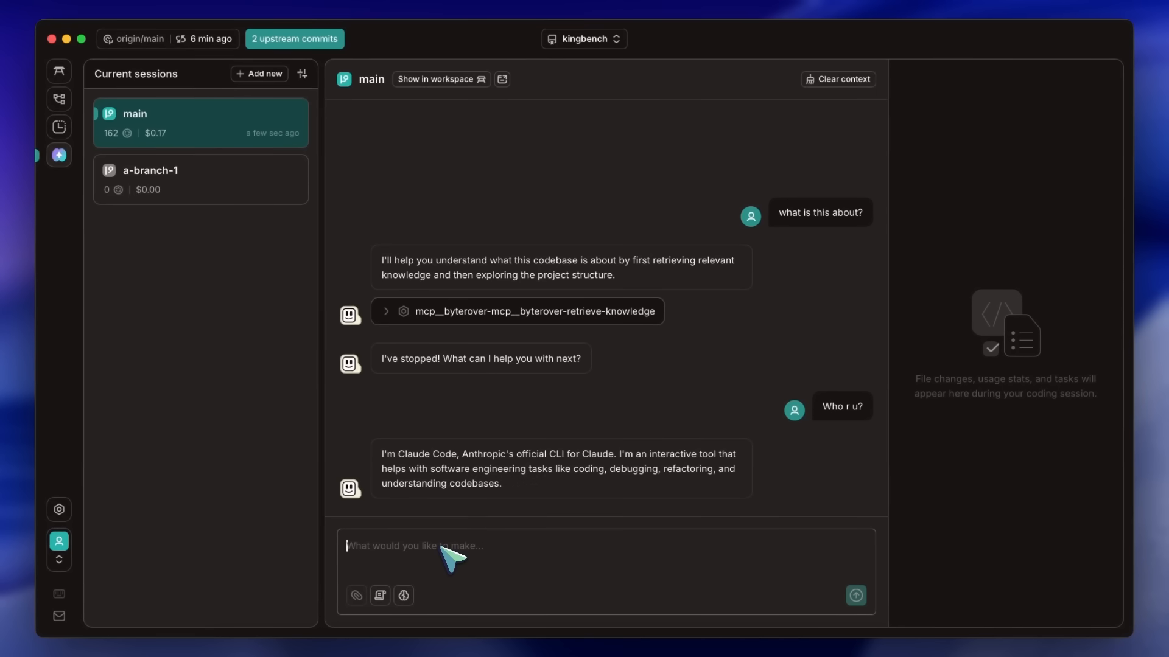
mouse_move(1013, 309)
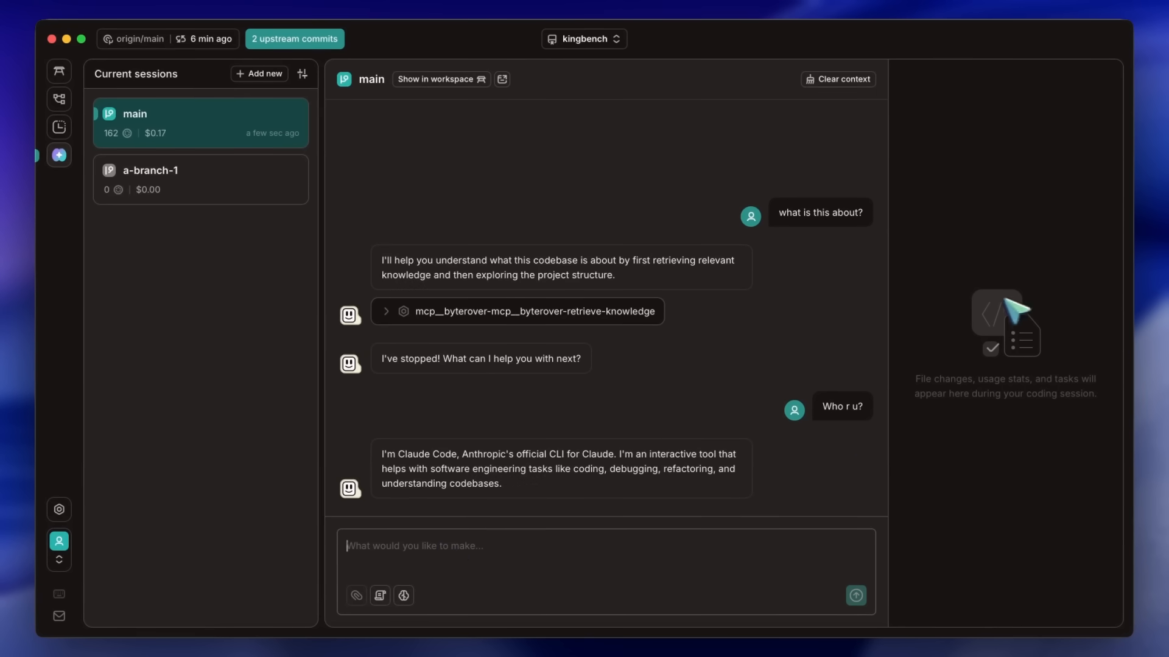
mouse_move(994, 404)
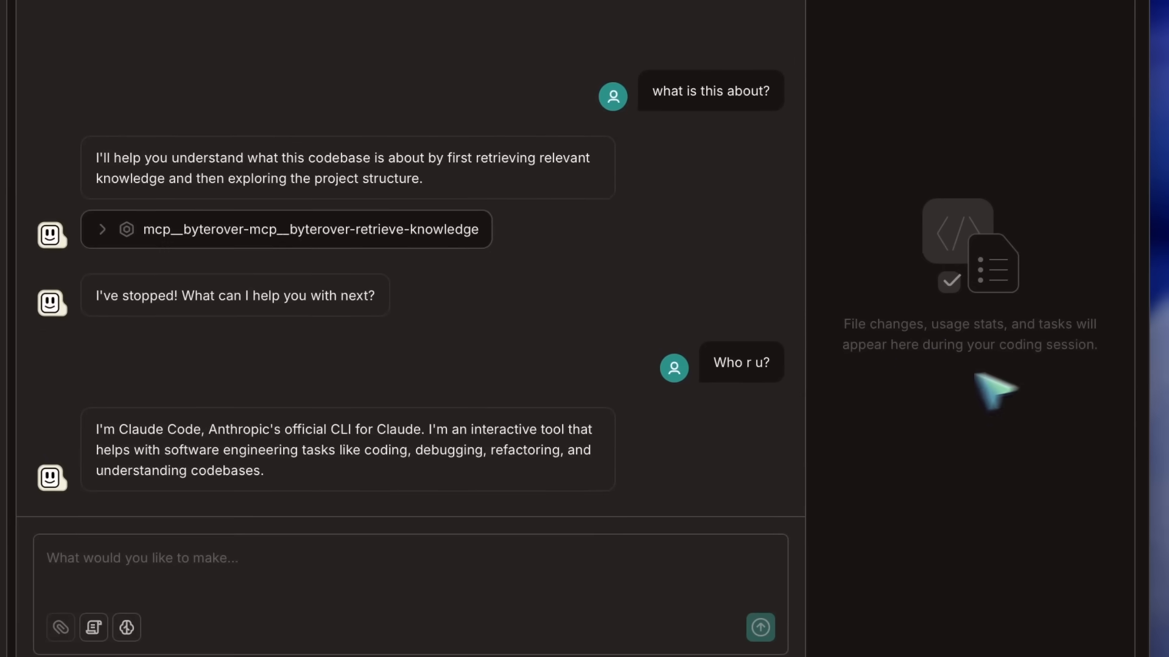
mouse_move(887, 399)
type("Implemen")
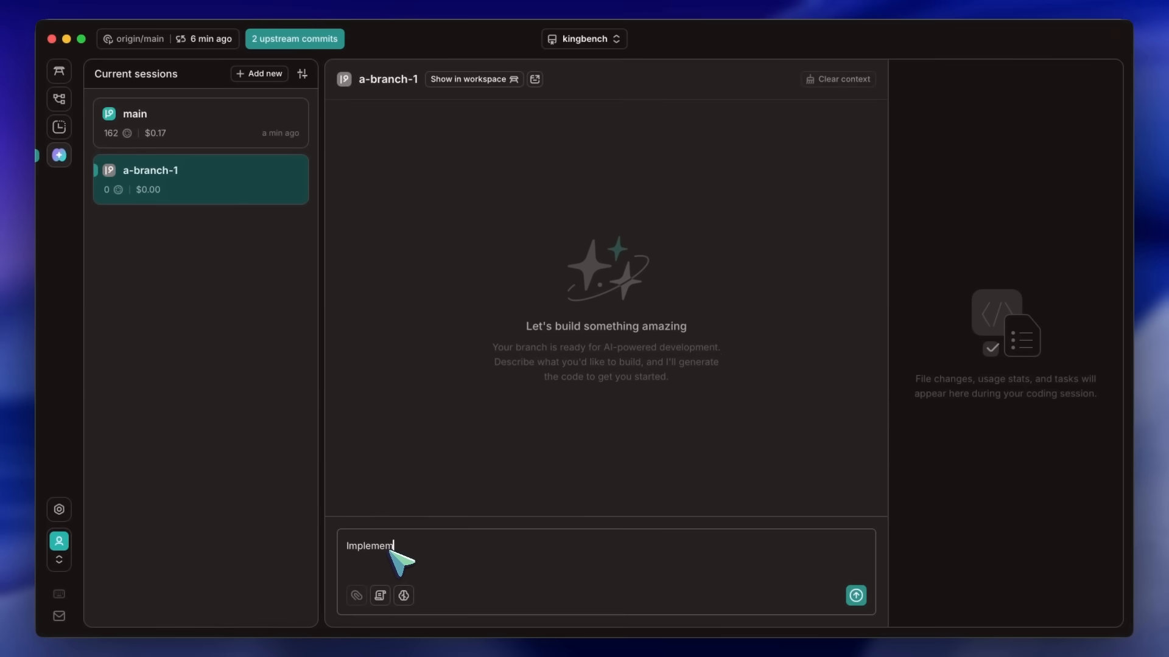
- Send 'Implement a light theme option to it' on a-branch-1, then bring up Claude Code settings
type("a light theme option to")
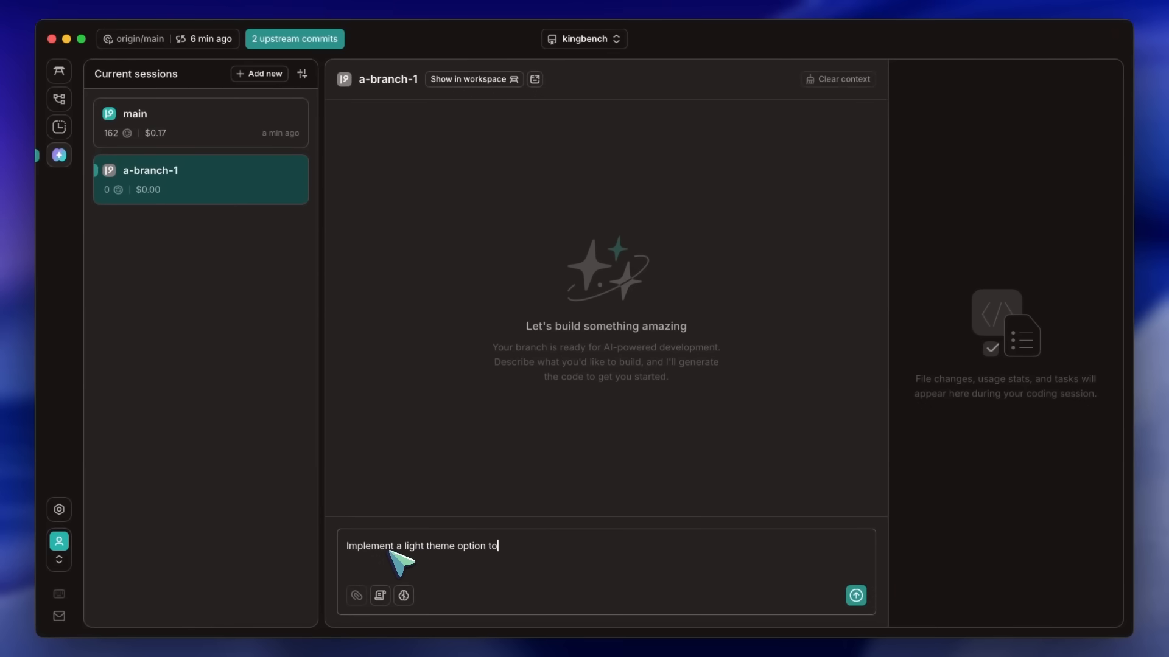
left_click(854, 595)
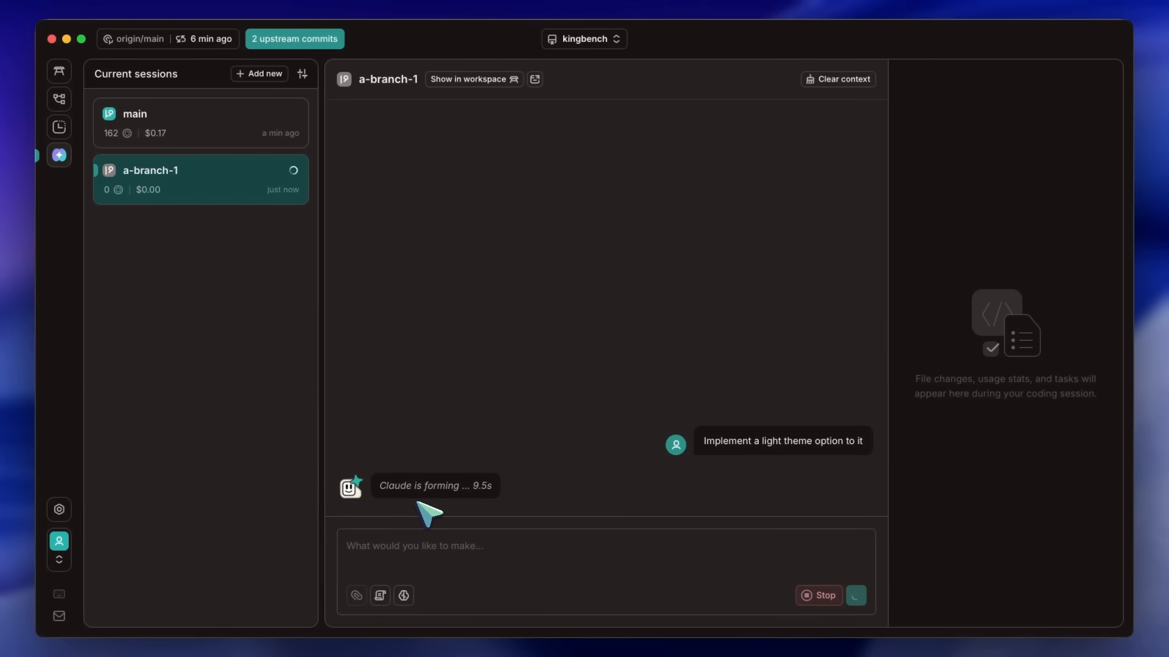
mouse_move(401, 305)
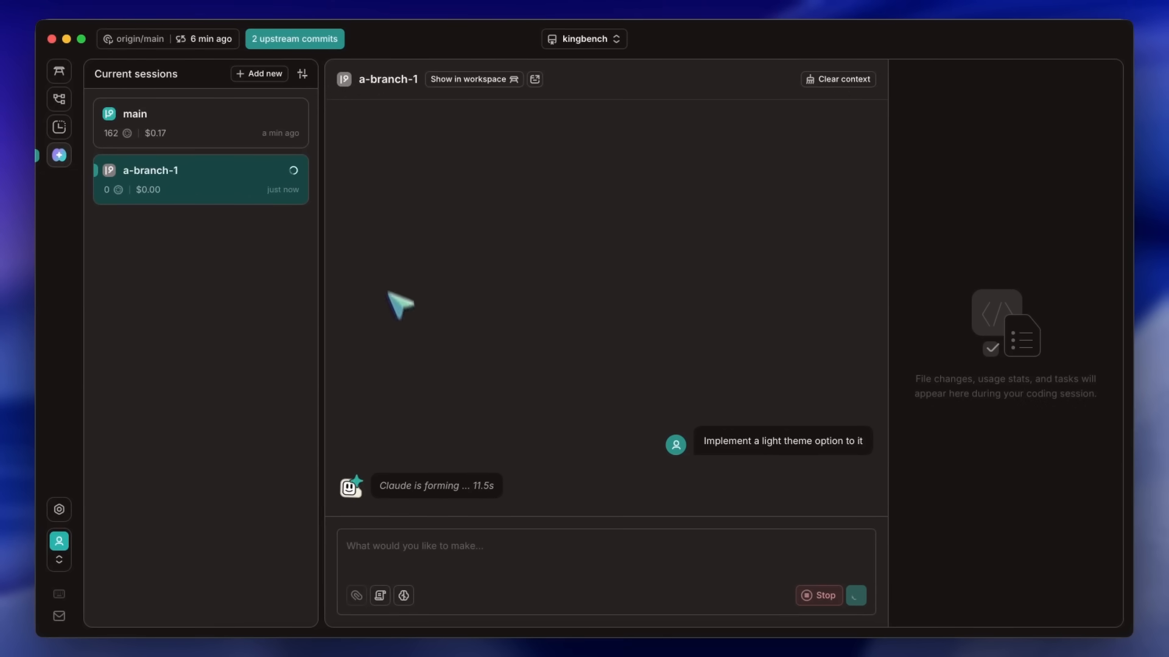
left_click(302, 73)
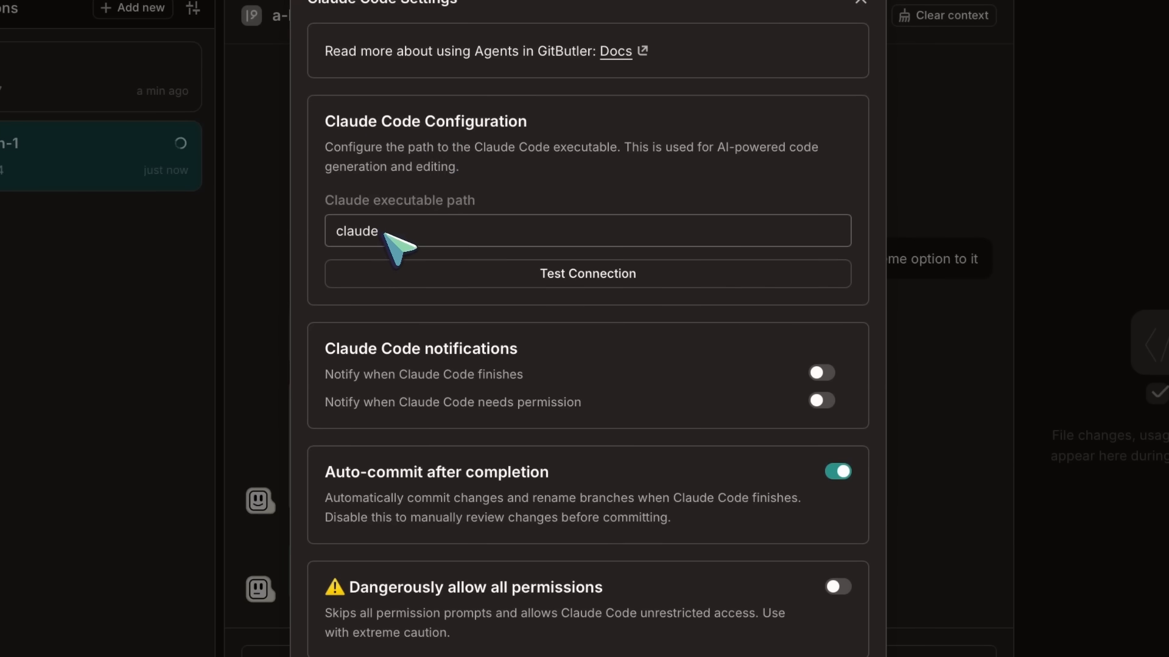
- Toggle the permission notification on and back off, leaving Auto-commit after completion enabled
double_click(356, 230)
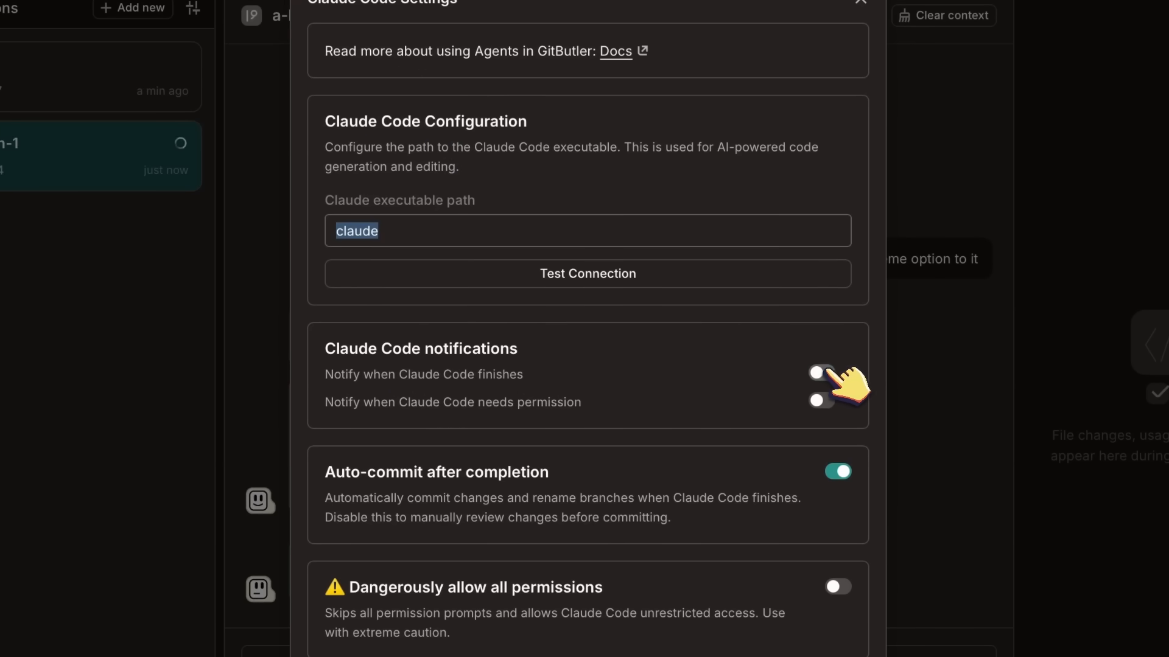
left_click(821, 402)
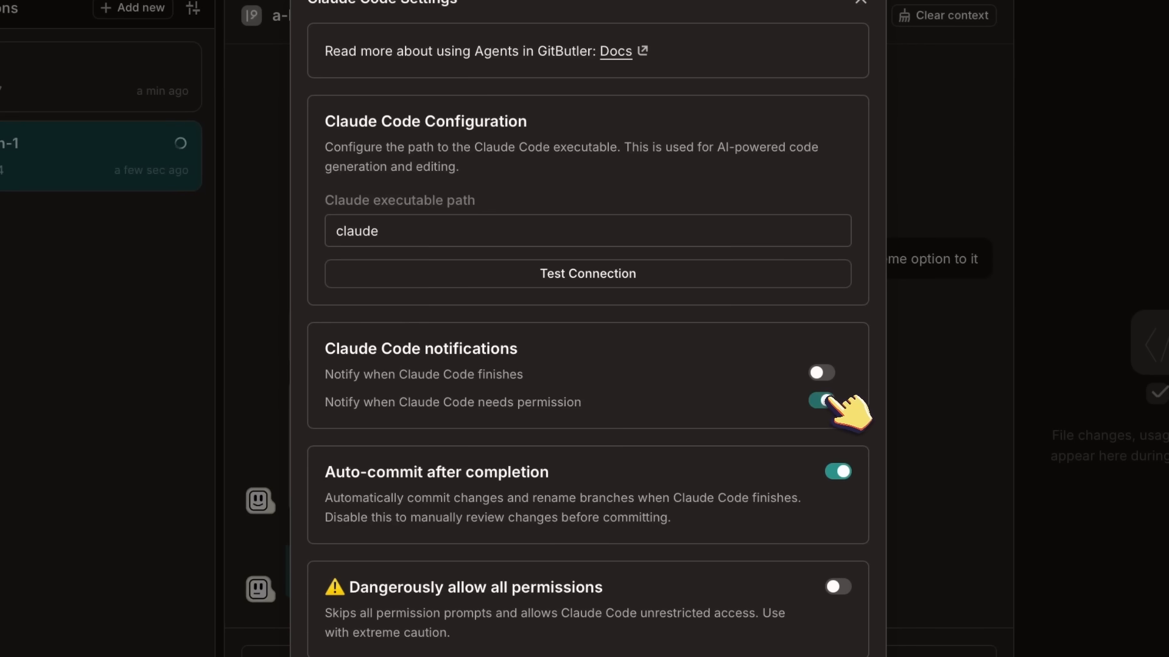
left_click(820, 401)
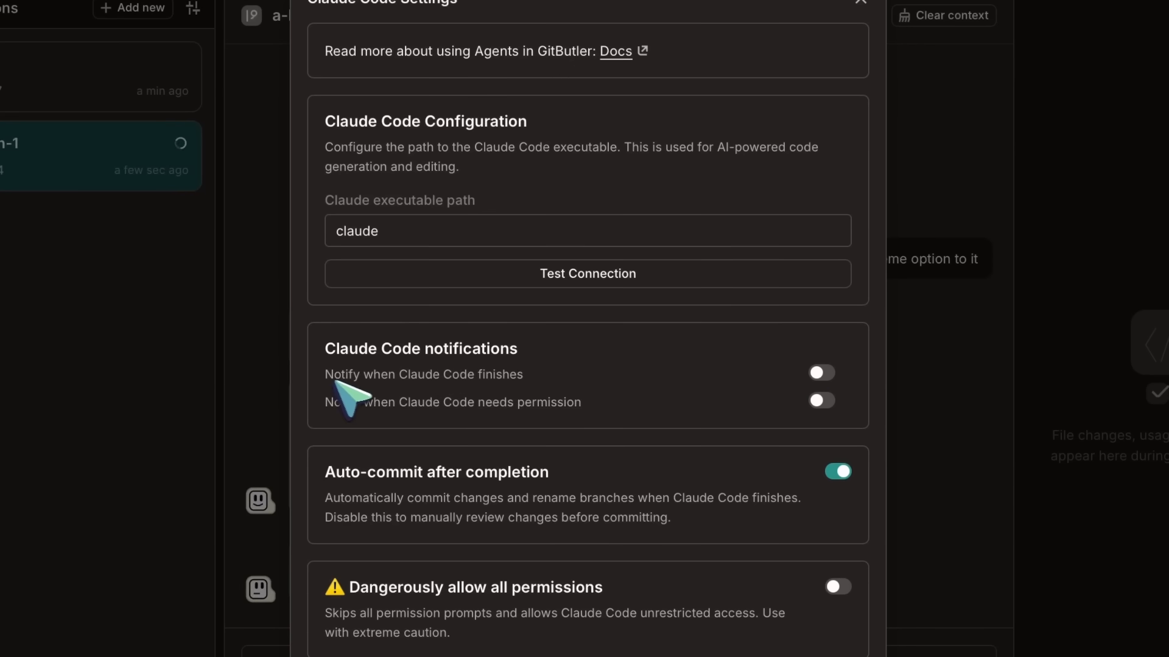
double_click(355, 348)
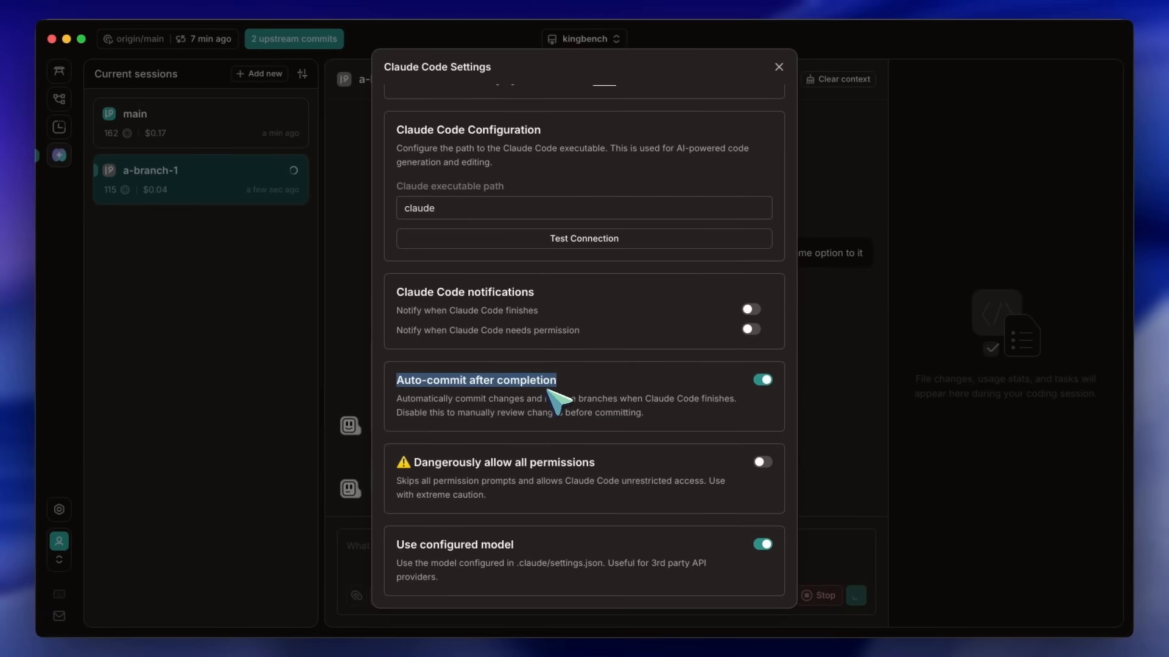
mouse_move(529, 410)
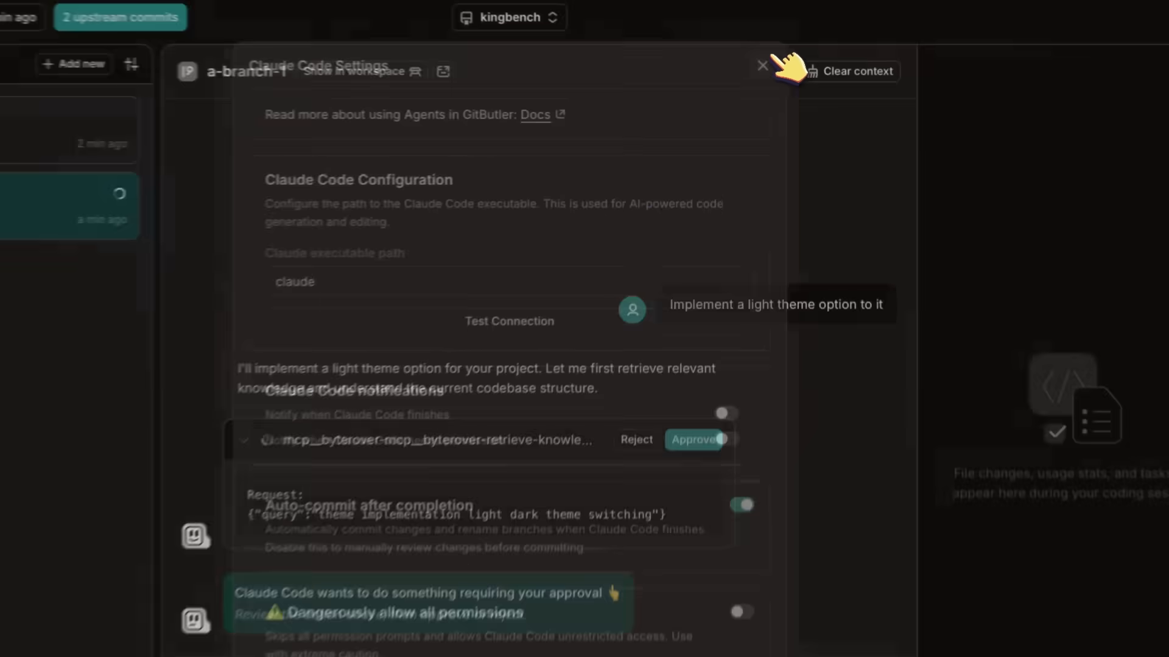
- Dismiss the settings dialog and approve the pending mcp knowledge-retrieval tool call
left_click(762, 66)
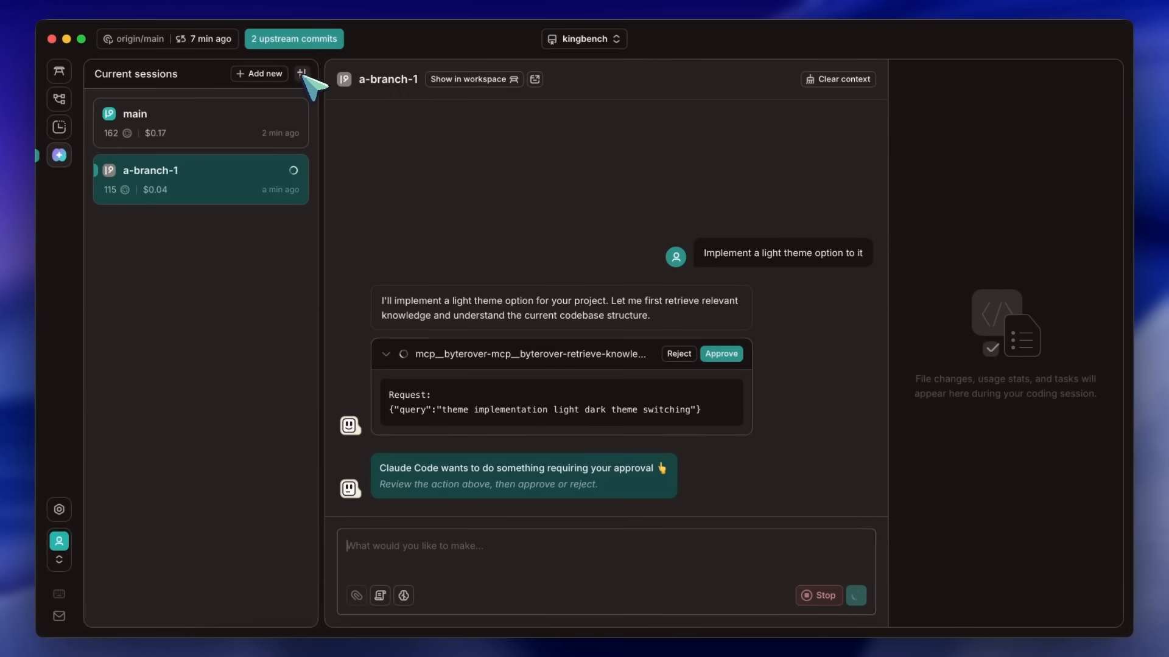
mouse_move(613, 477)
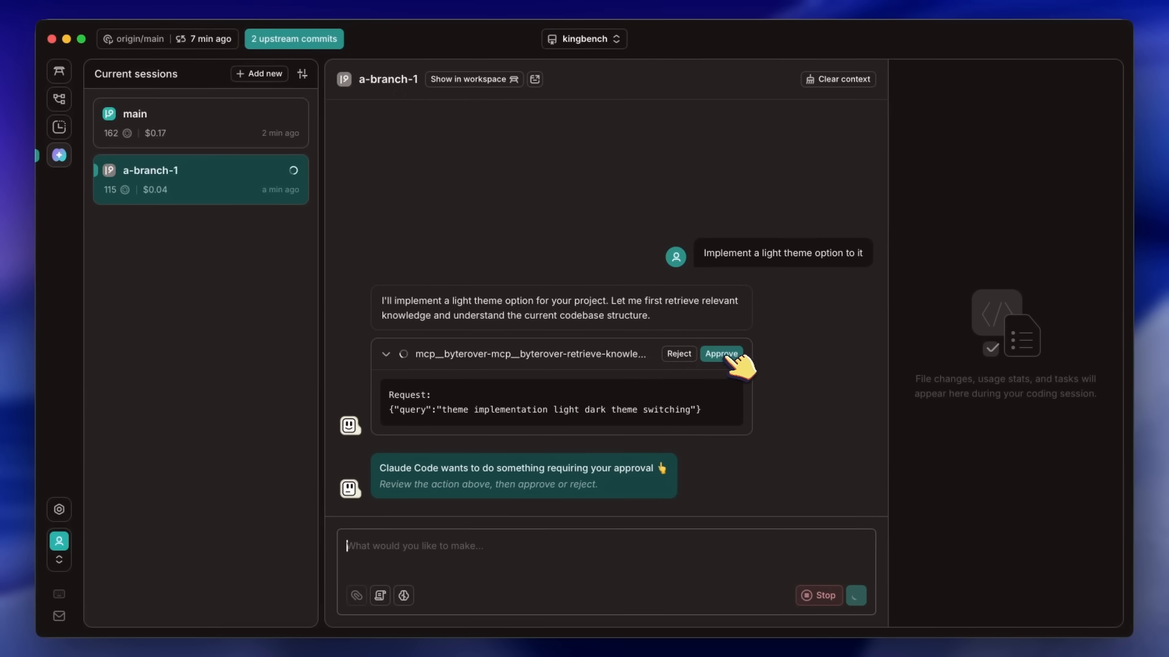
left_click(720, 353)
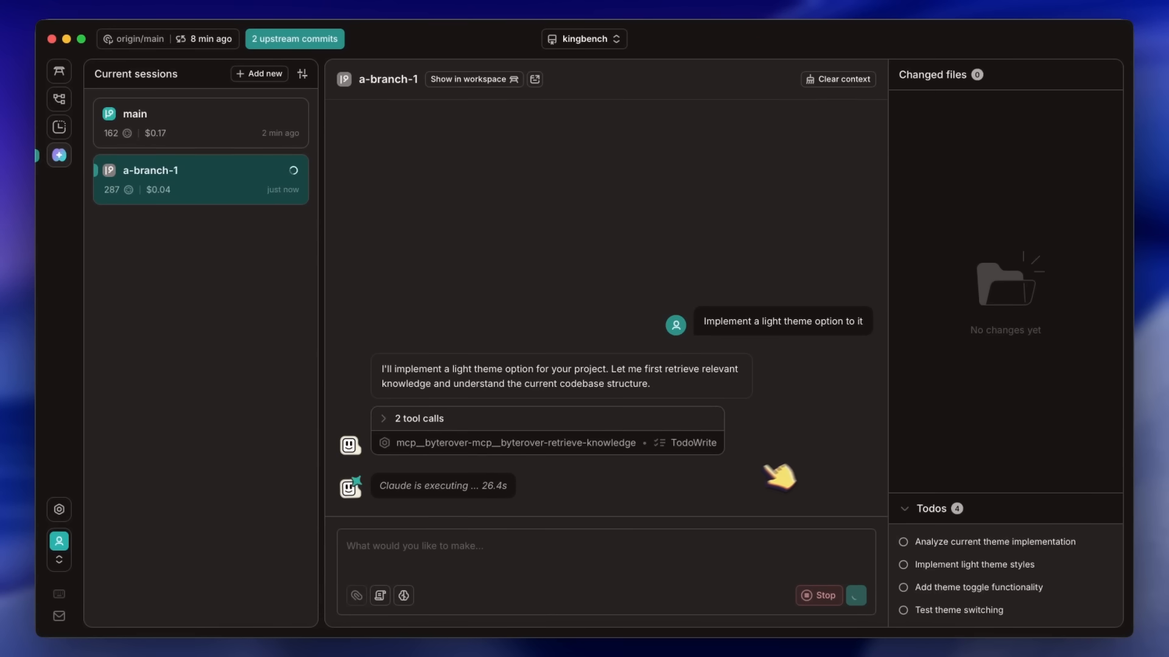
mouse_move(842, 504)
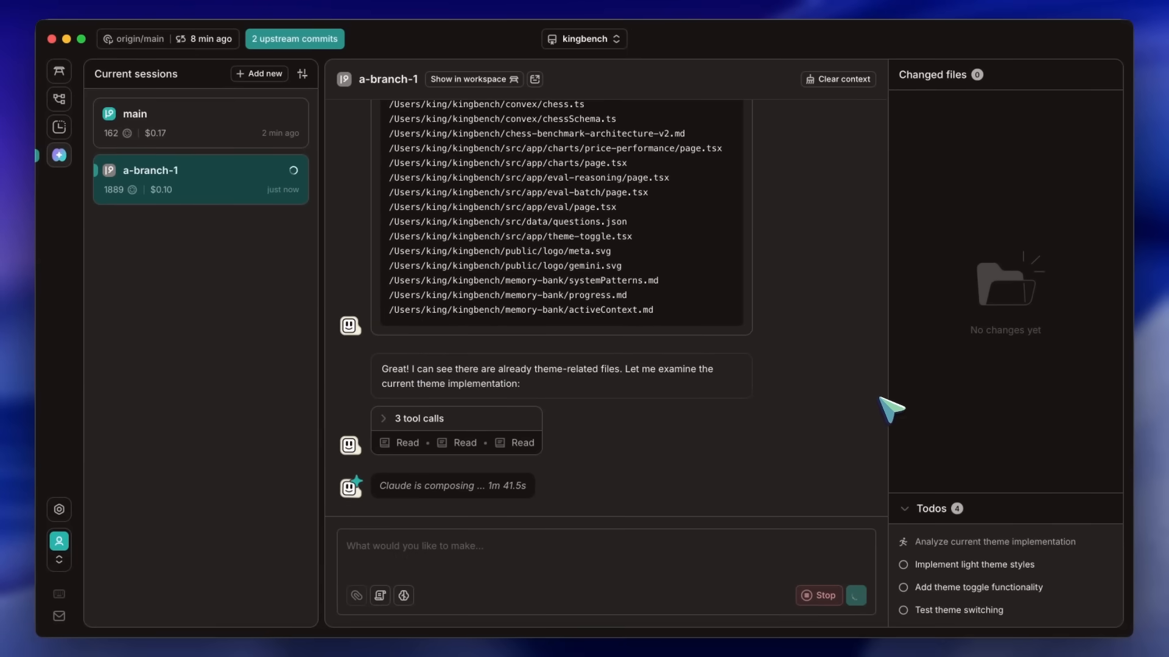
mouse_move(743, 415)
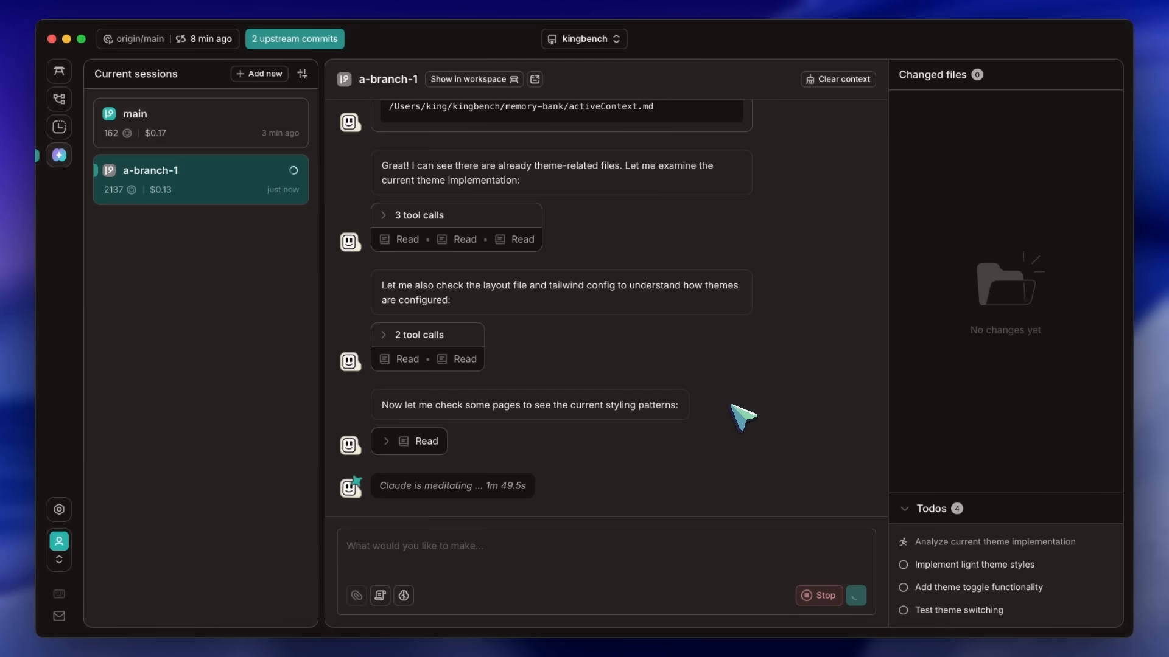
mouse_move(563, 432)
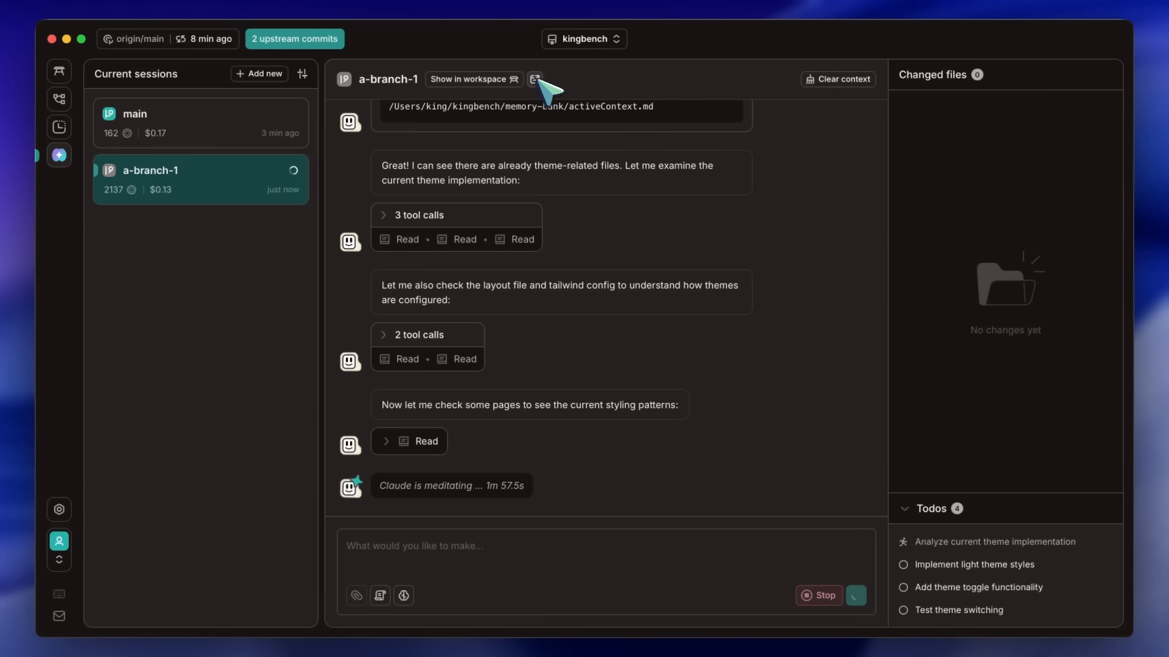
mouse_move(534, 79)
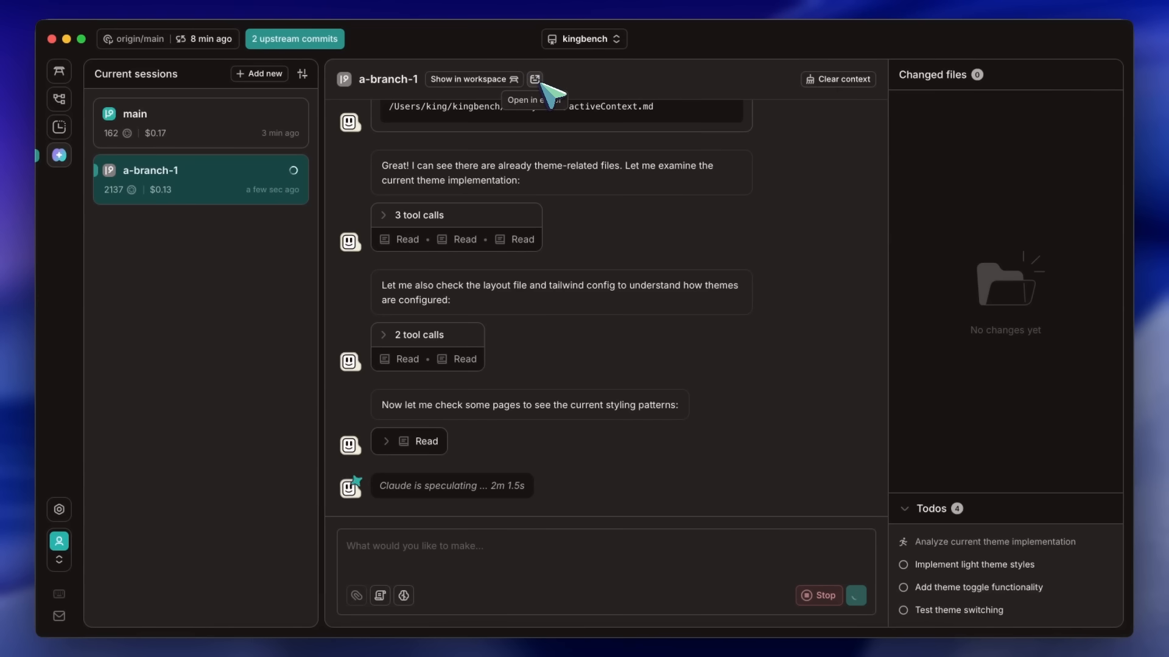
mouse_move(501, 324)
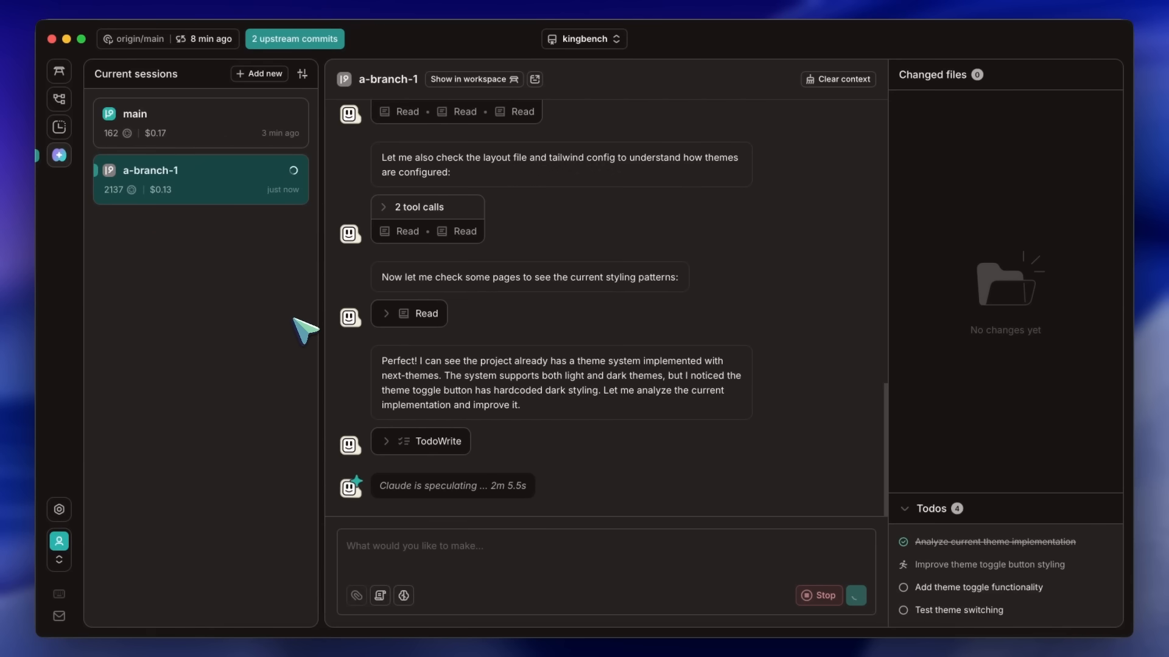
mouse_move(393, 393)
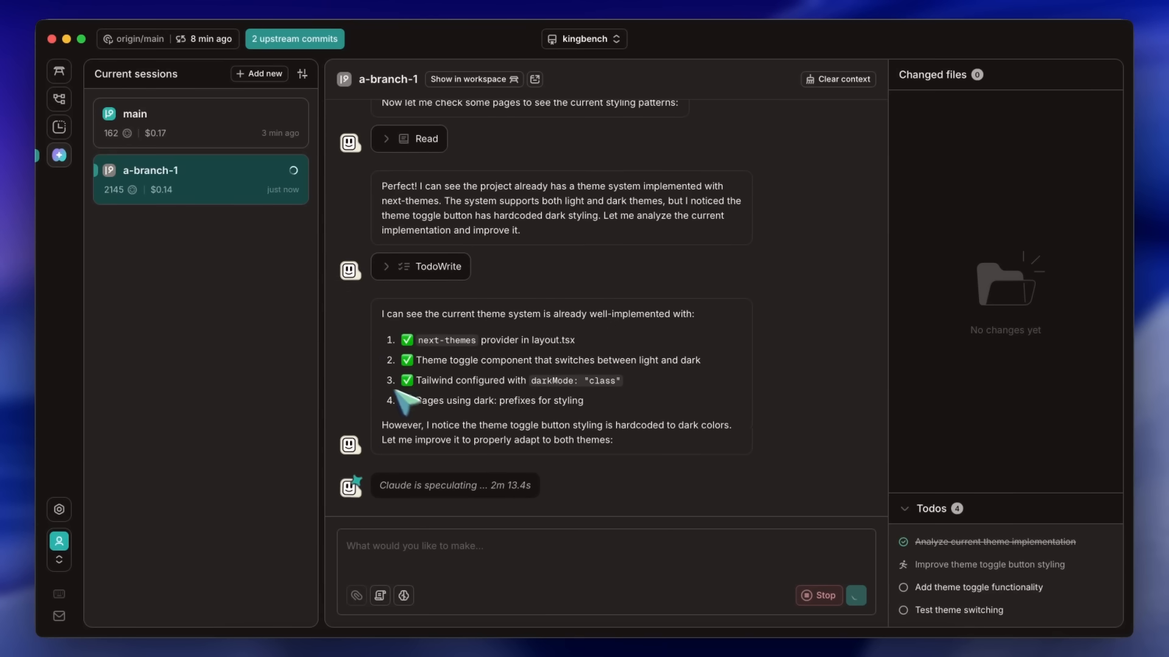
mouse_move(435, 431)
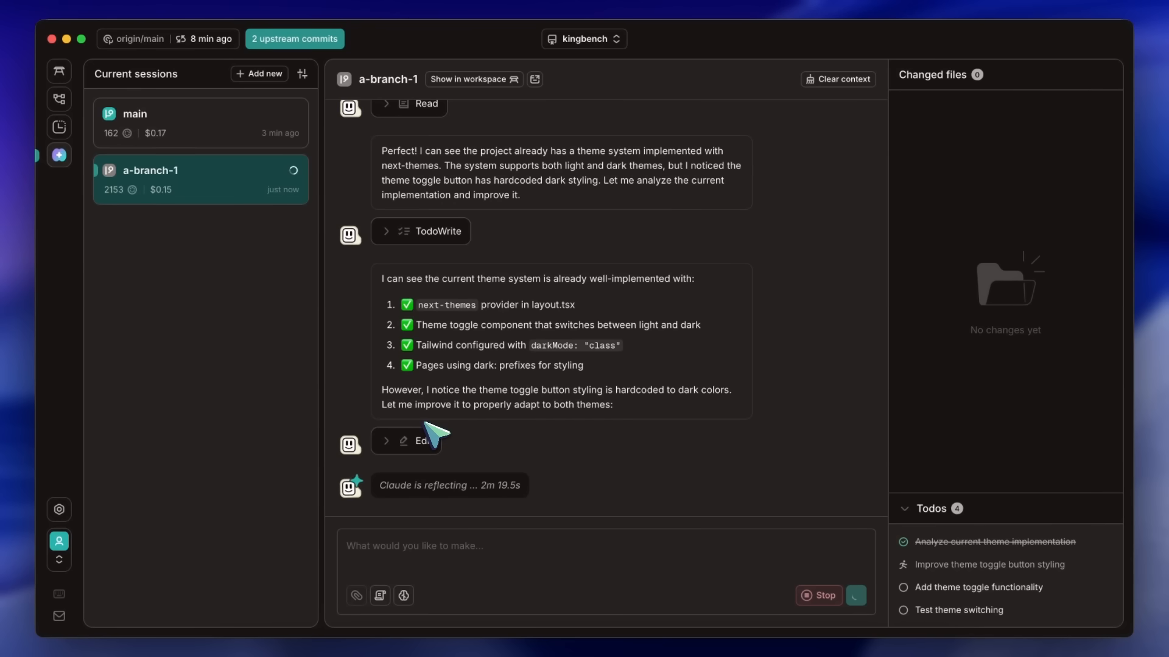
mouse_move(379, 346)
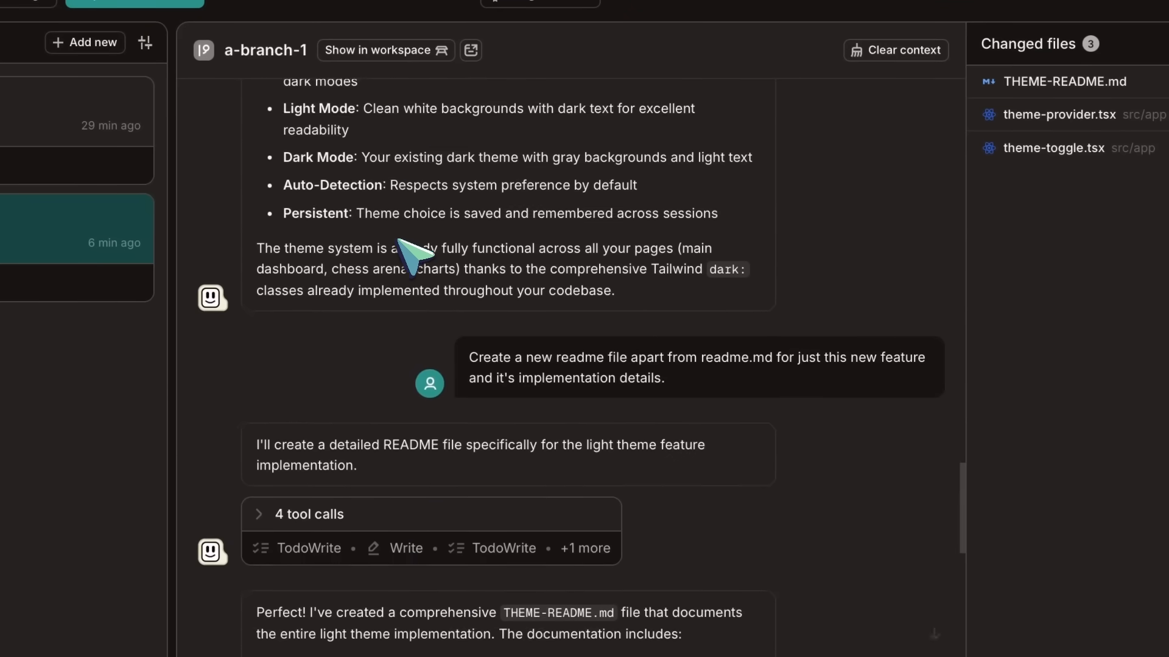
- Inspect a-branch-1's diffs for theme-provider.tsx and theme-toggle.tsx in the Workspace
scroll("down", 3)
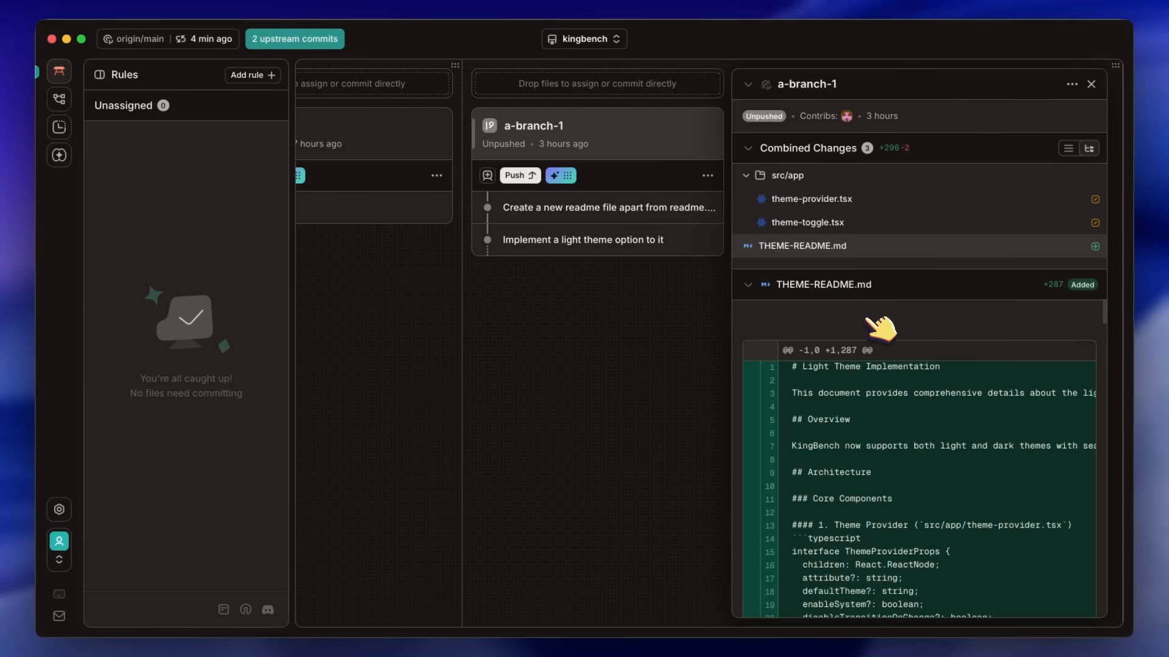
left_click(811, 199)
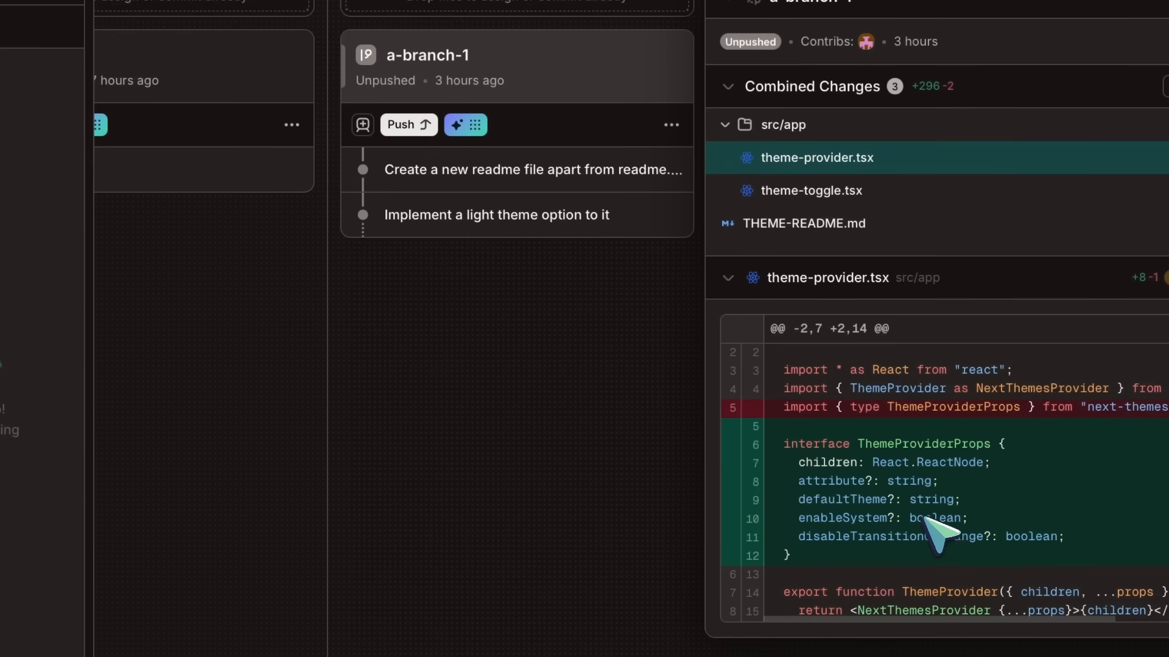
left_click(811, 190)
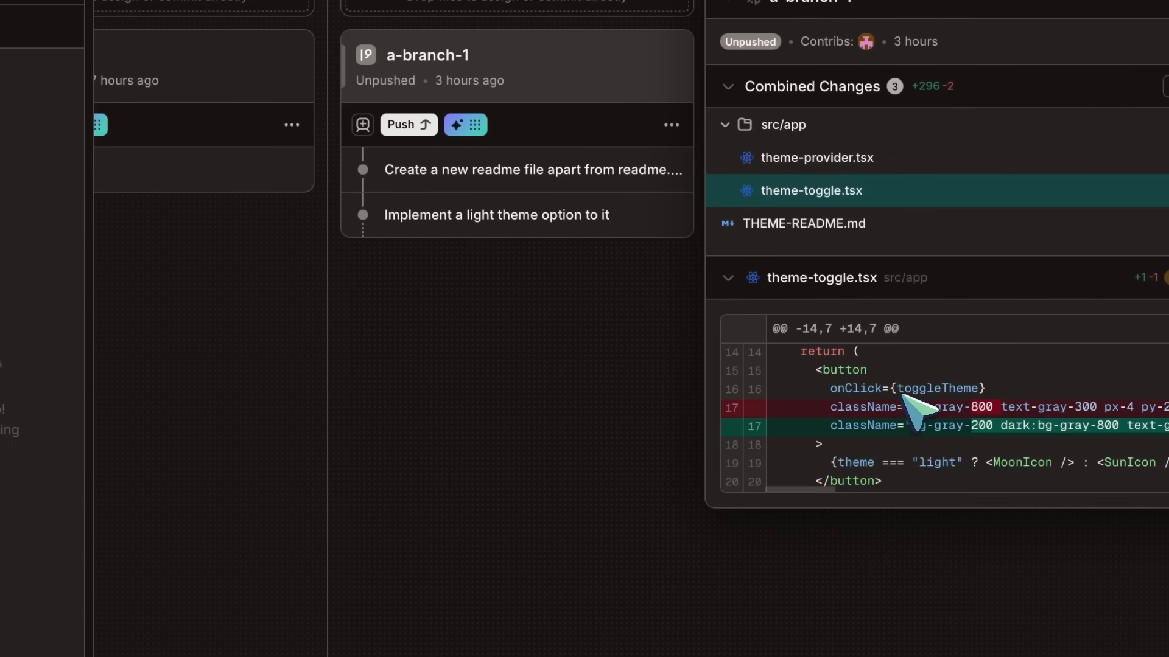
left_click(497, 215)
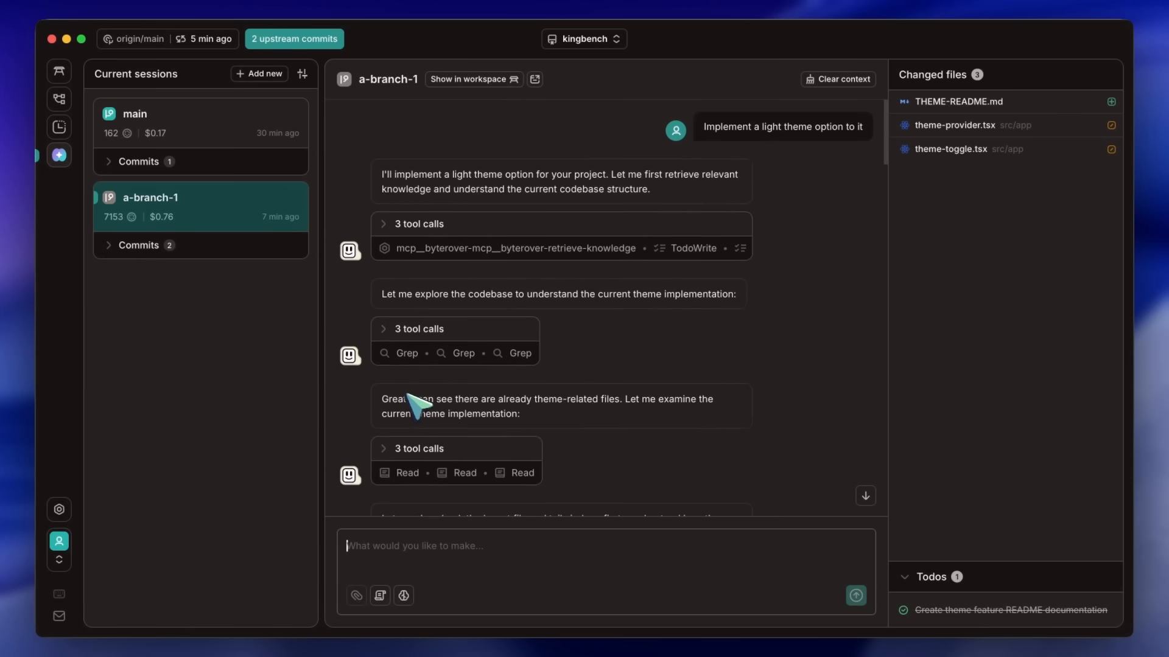
mouse_move(358, 347)
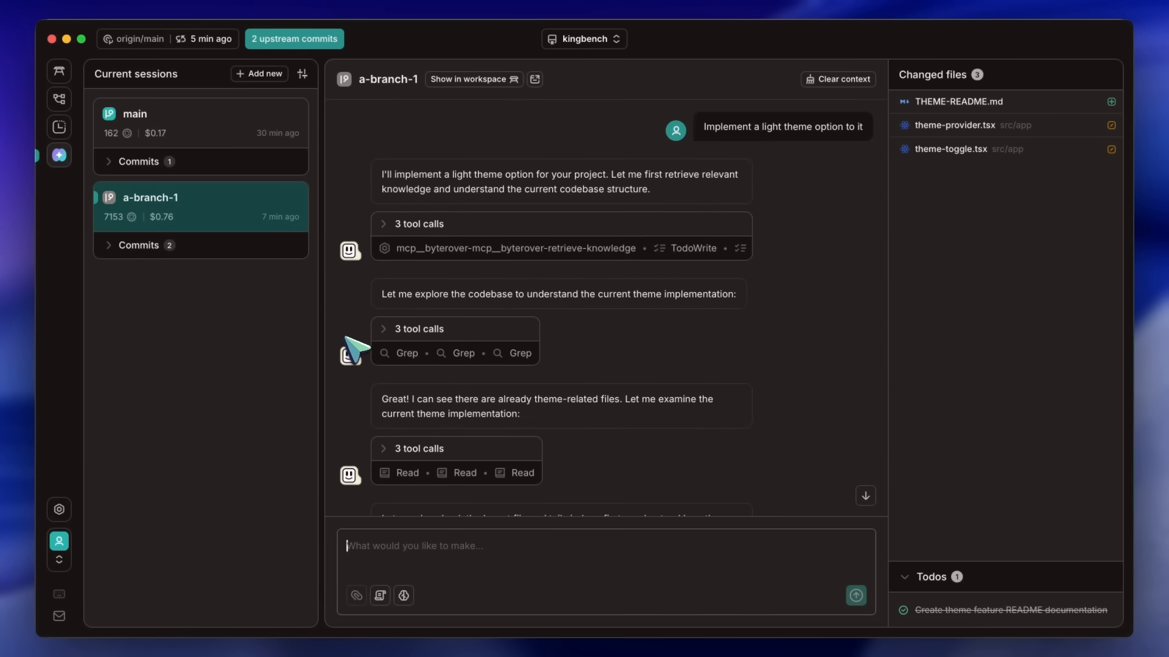
mouse_move(397, 366)
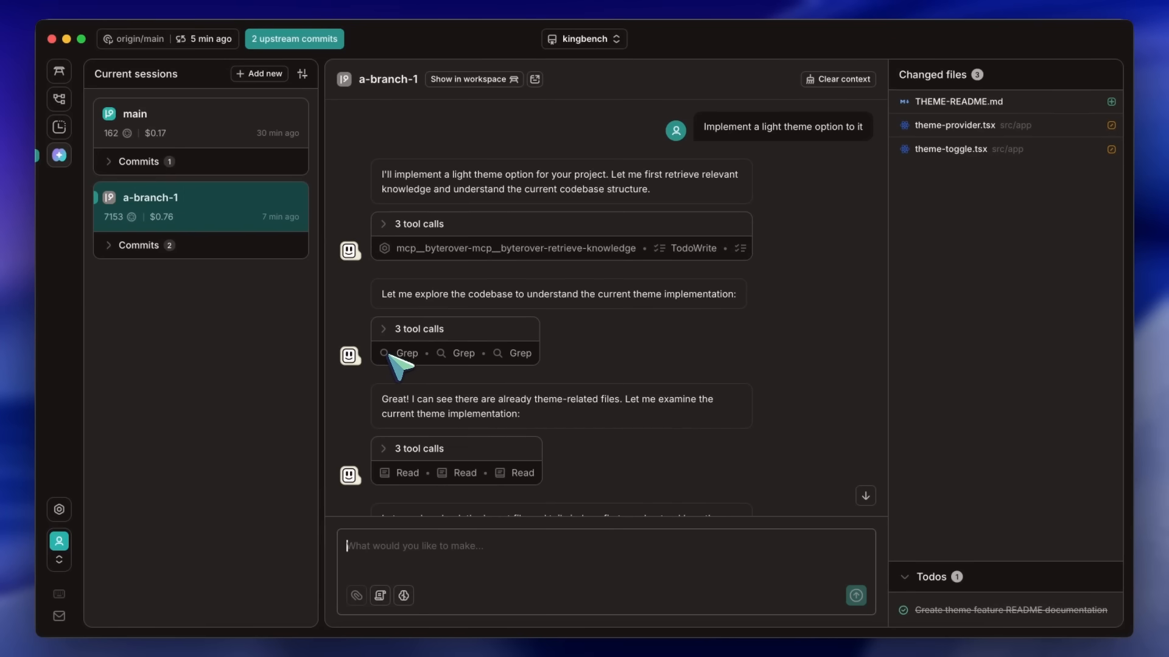
scroll("down", 3)
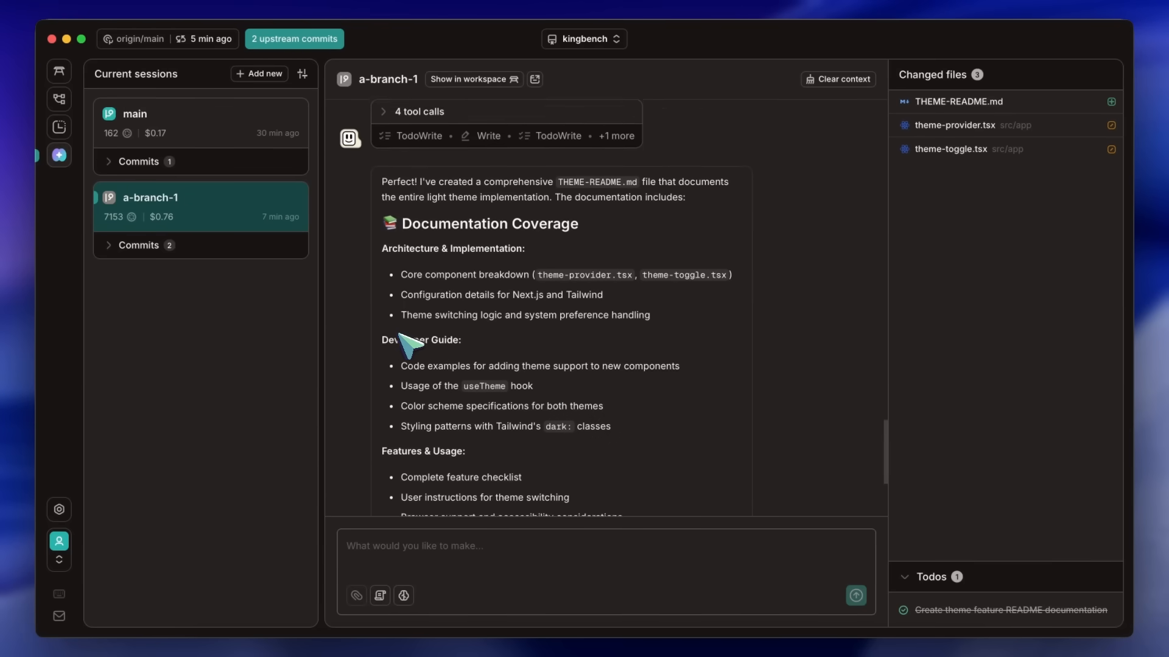
scroll("down", 3)
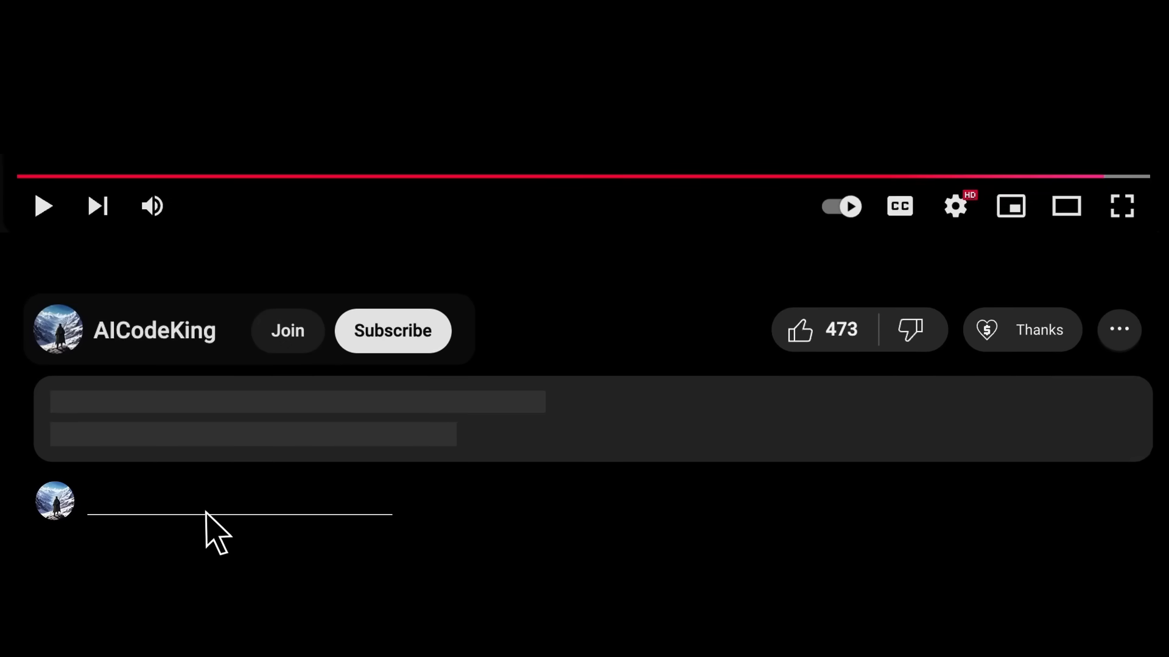
- Like AICodeKing's video and bring up the $2.00 Super Thanks prompt
left_click(797, 329)
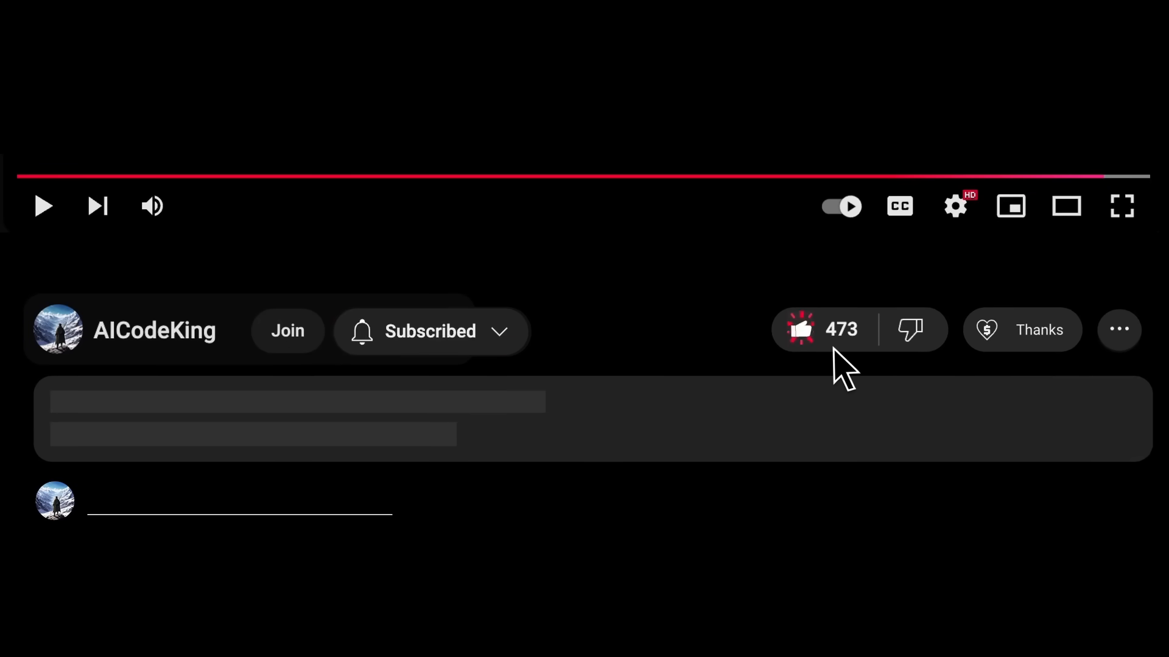
left_click(1022, 329)
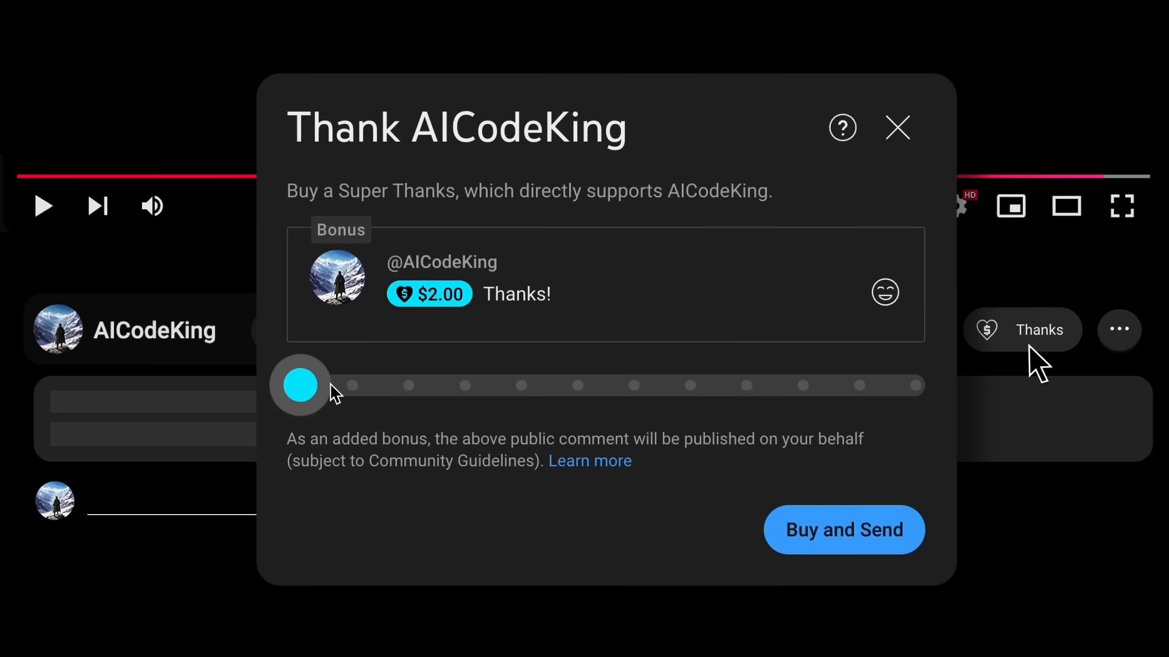